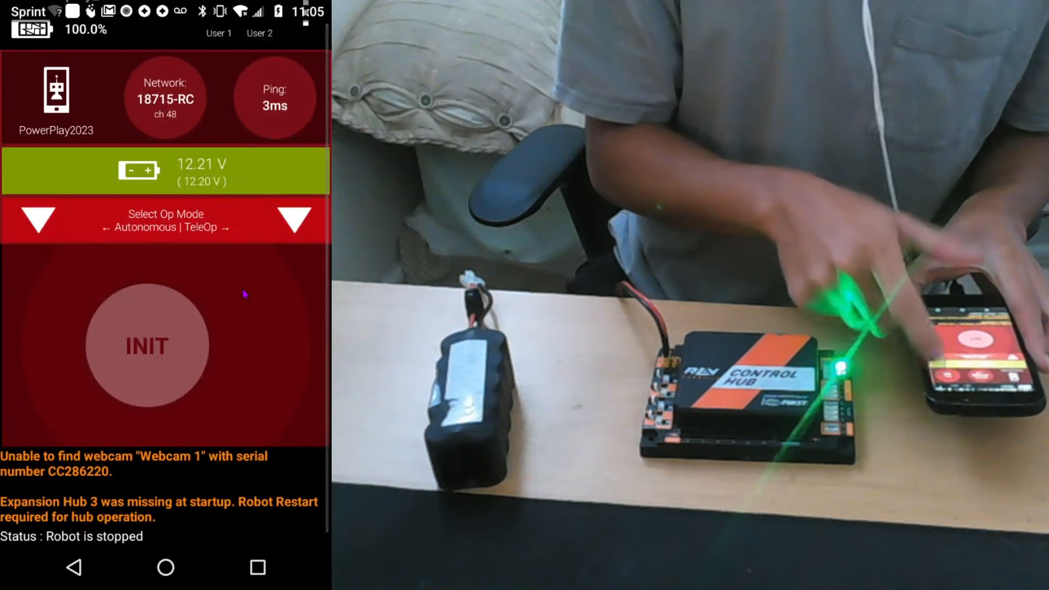
# Start a new robot configuration from Configure Robot and scan for attached hardware.
pyautogui.click(303, 38)
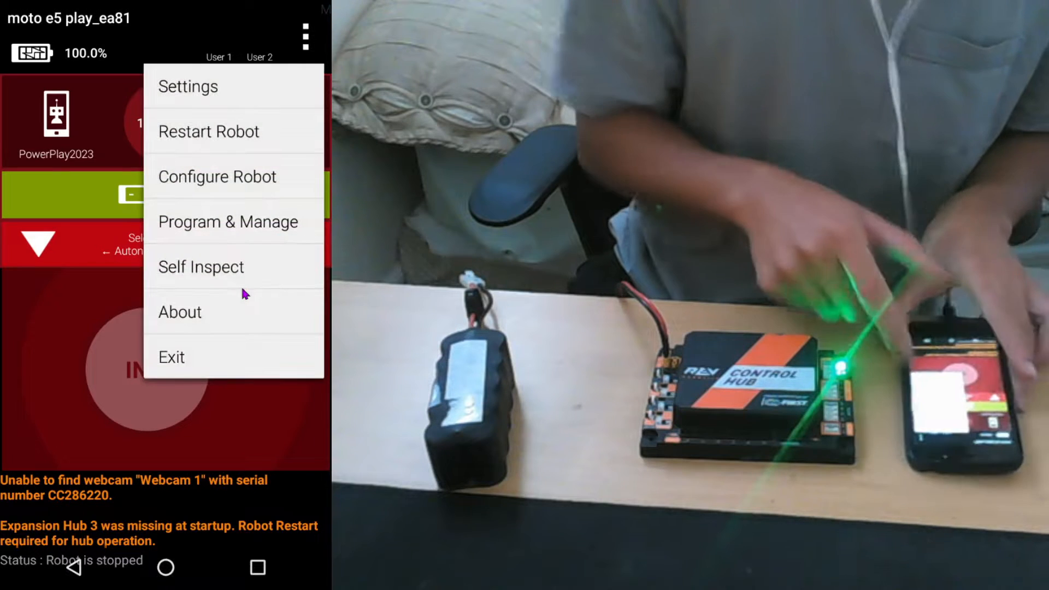
pyautogui.click(217, 176)
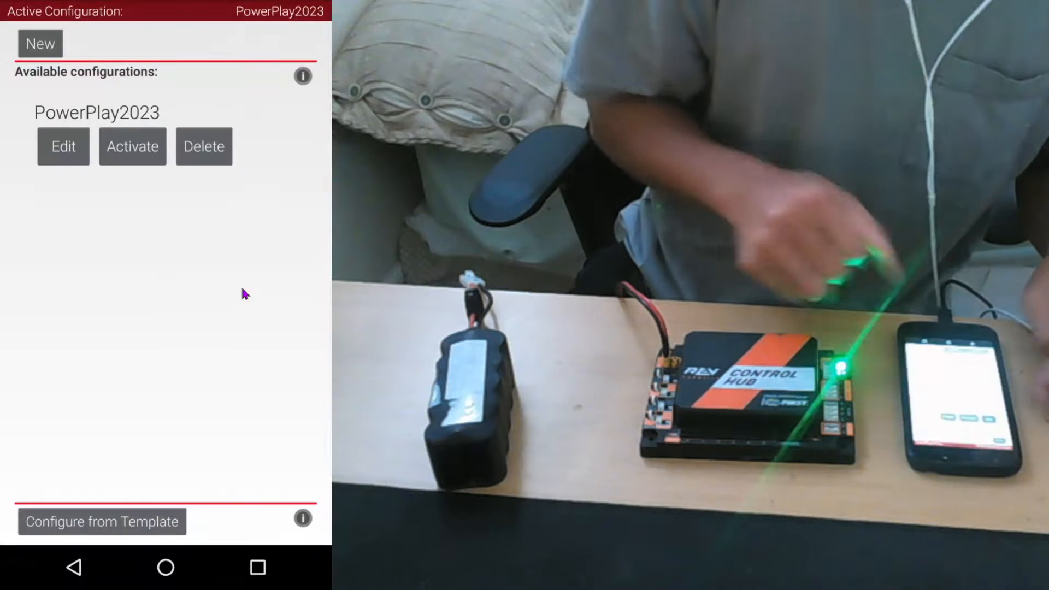
pyautogui.click(62, 146)
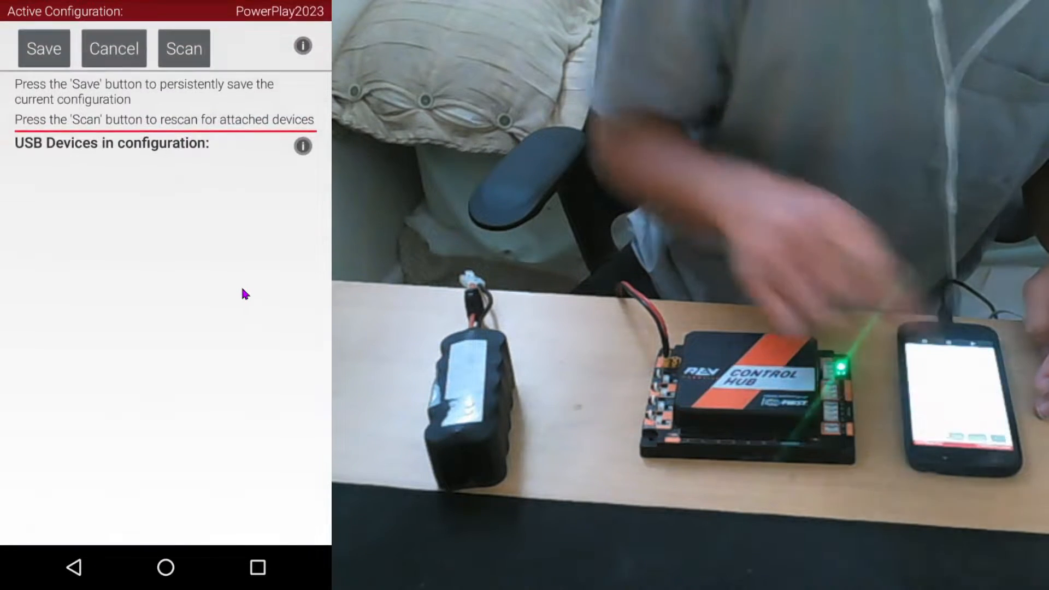
pyautogui.click(183, 49)
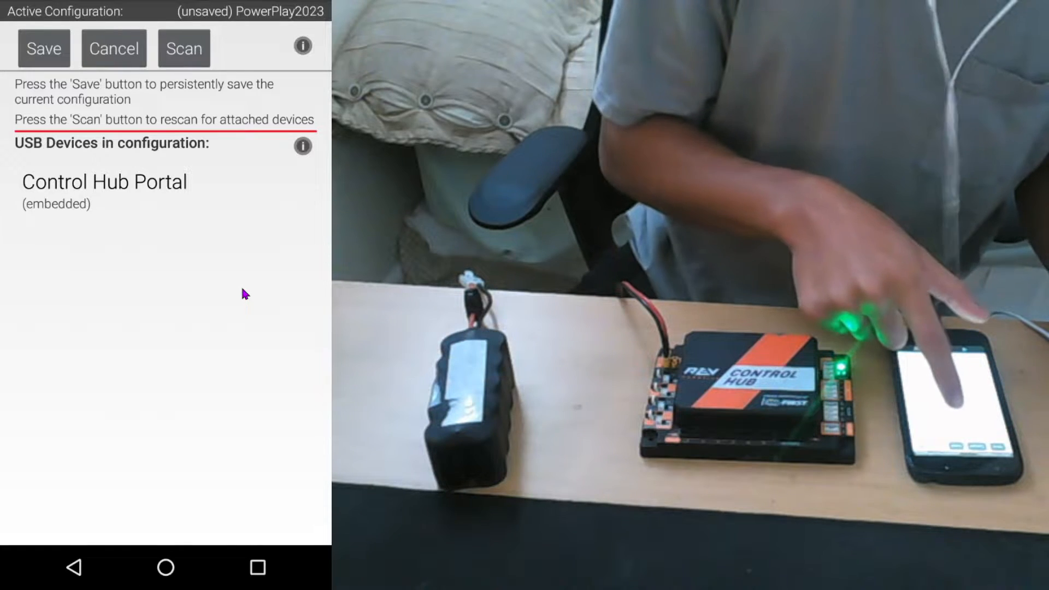
# Drill into the detected Control Hub Portal and its embedded Control Hub device categories.
pyautogui.click(104, 181)
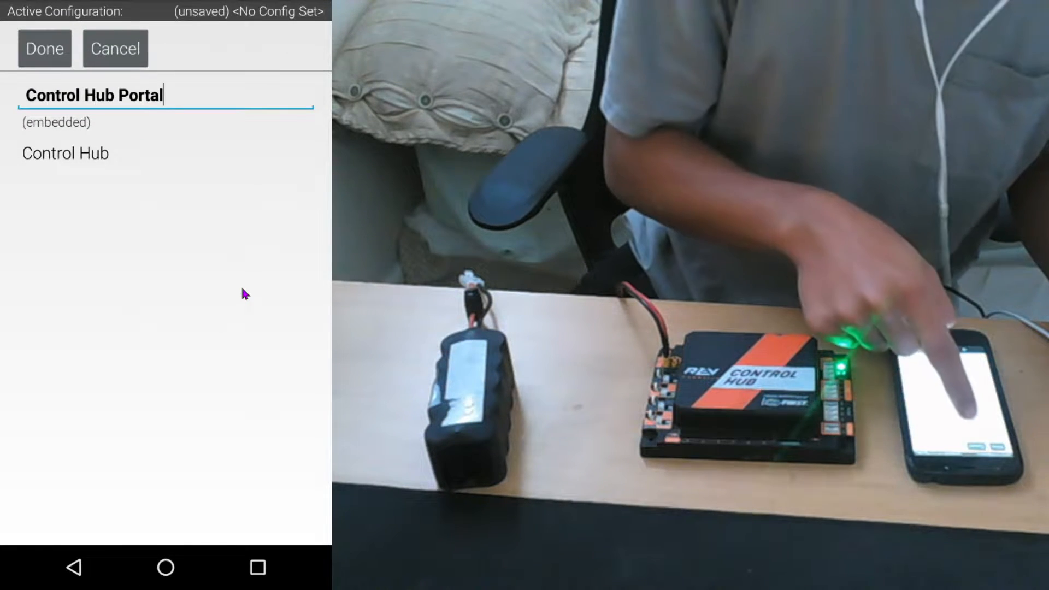
pyautogui.click(65, 153)
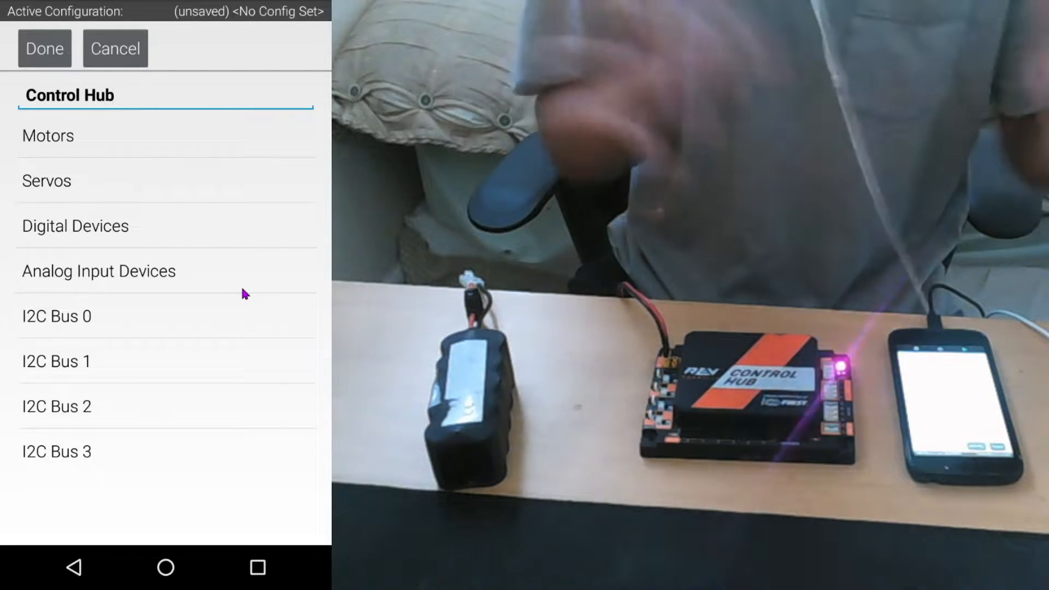
# Set motor port 0 to a goBILDA 5202/3/4 series motor named 'motor'.
pyautogui.click(48, 135)
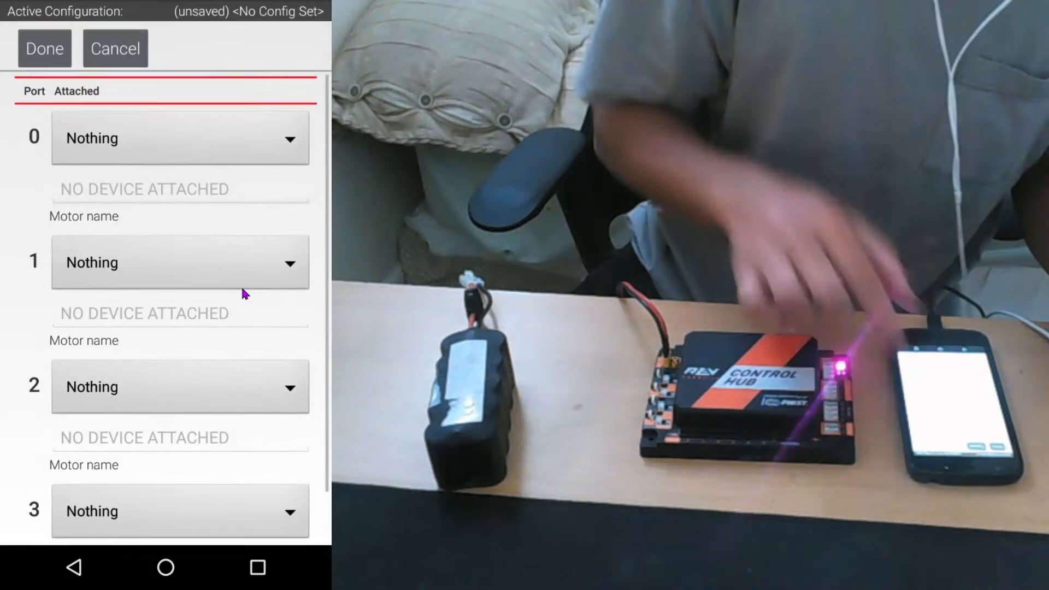
pyautogui.click(180, 137)
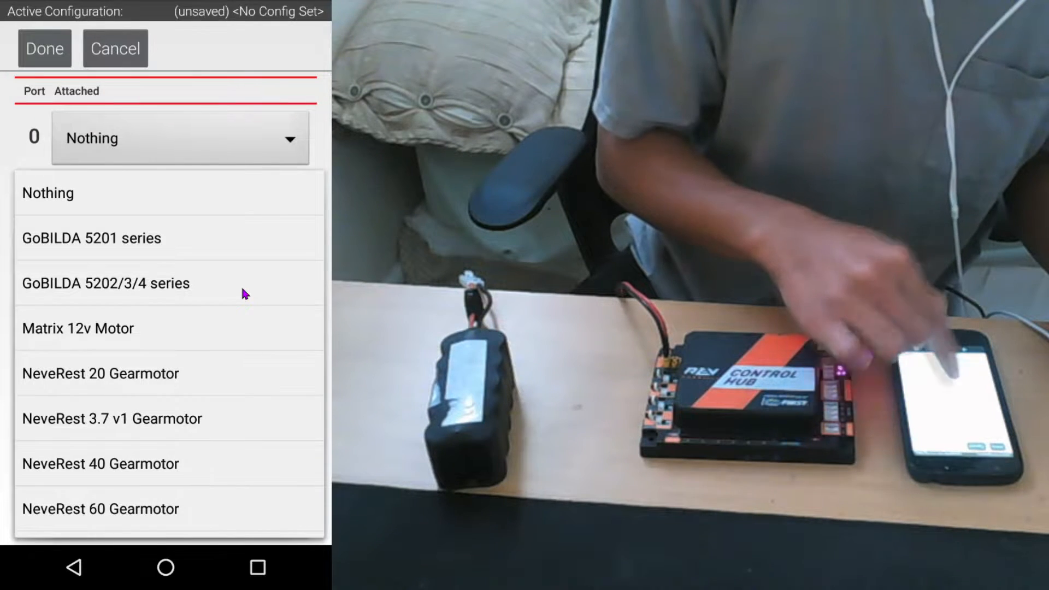
pyautogui.click(114, 283)
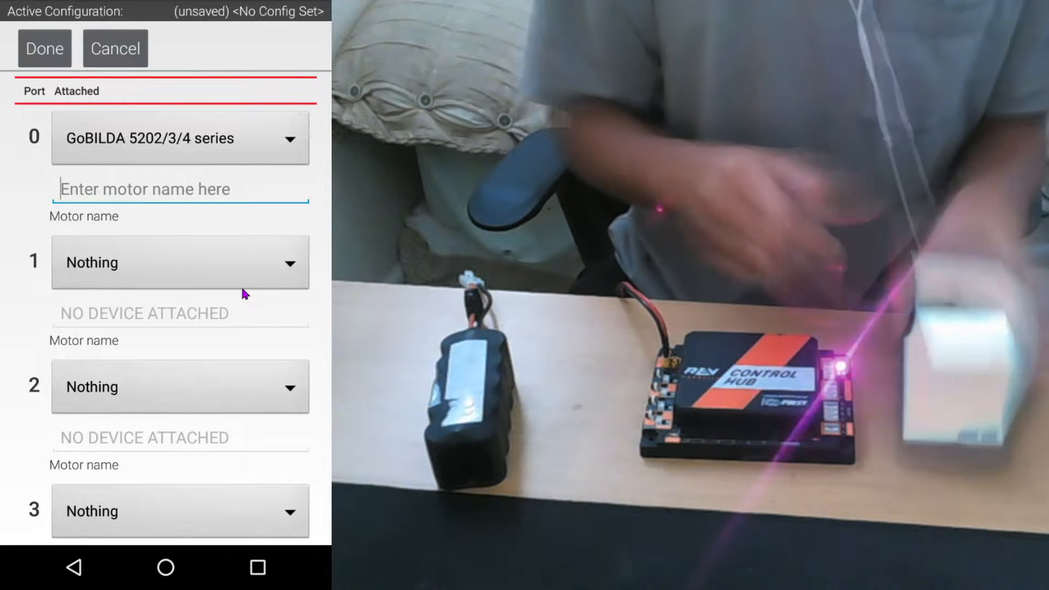
pyautogui.click(180, 189)
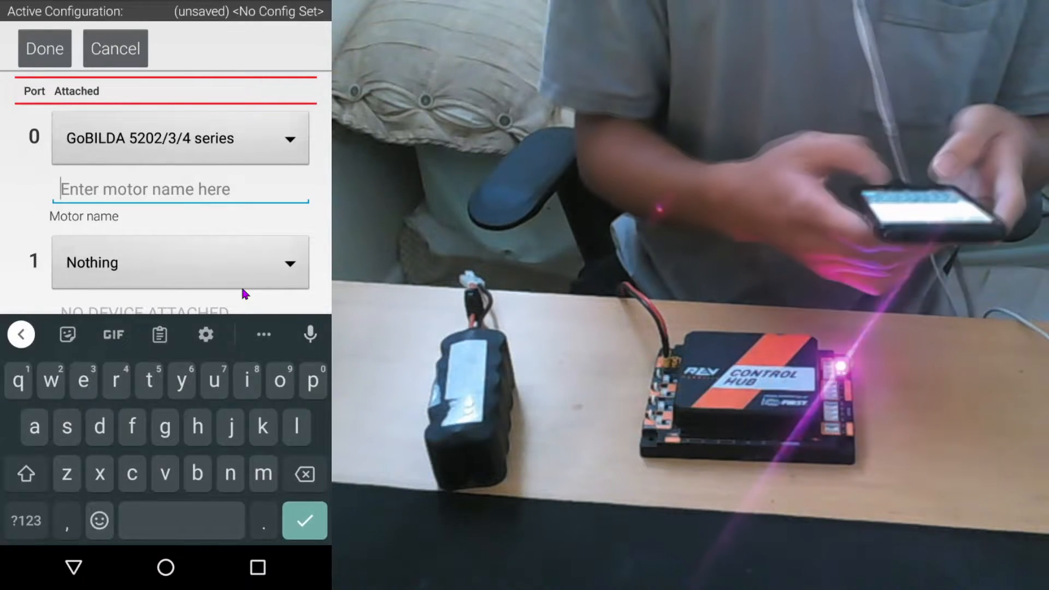
pyautogui.write('motor')
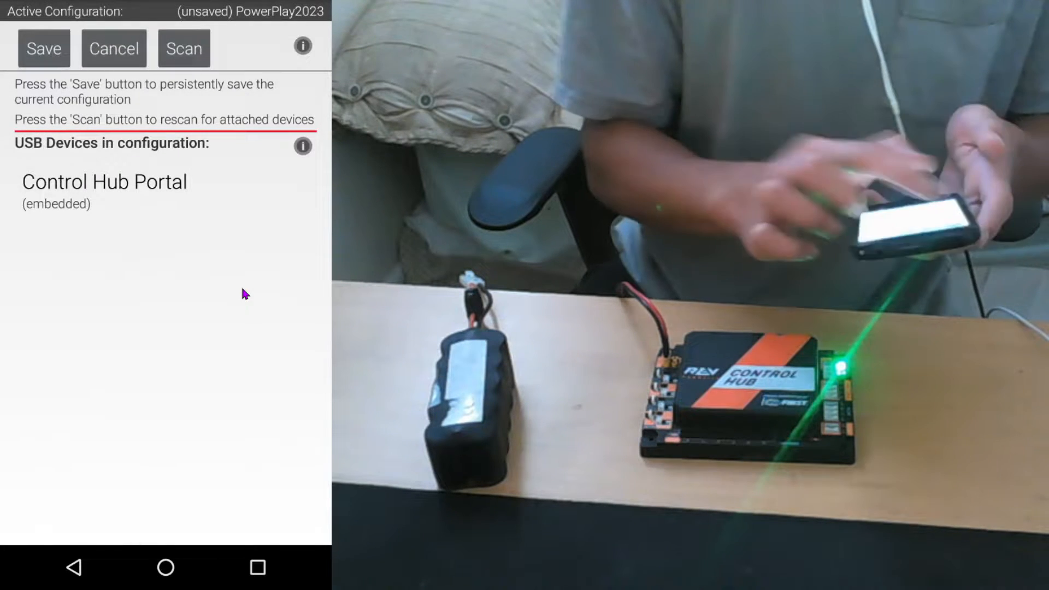
# Save the robot configuration under the name 'tutorial'.
pyautogui.click(43, 49)
pyautogui.write('tut')
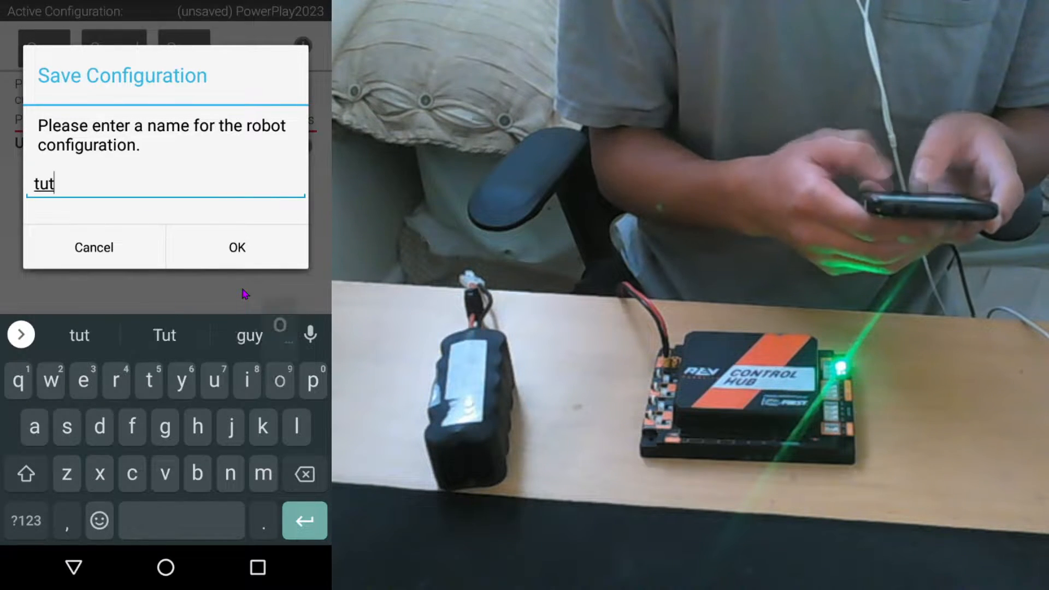
pyautogui.write('orial')
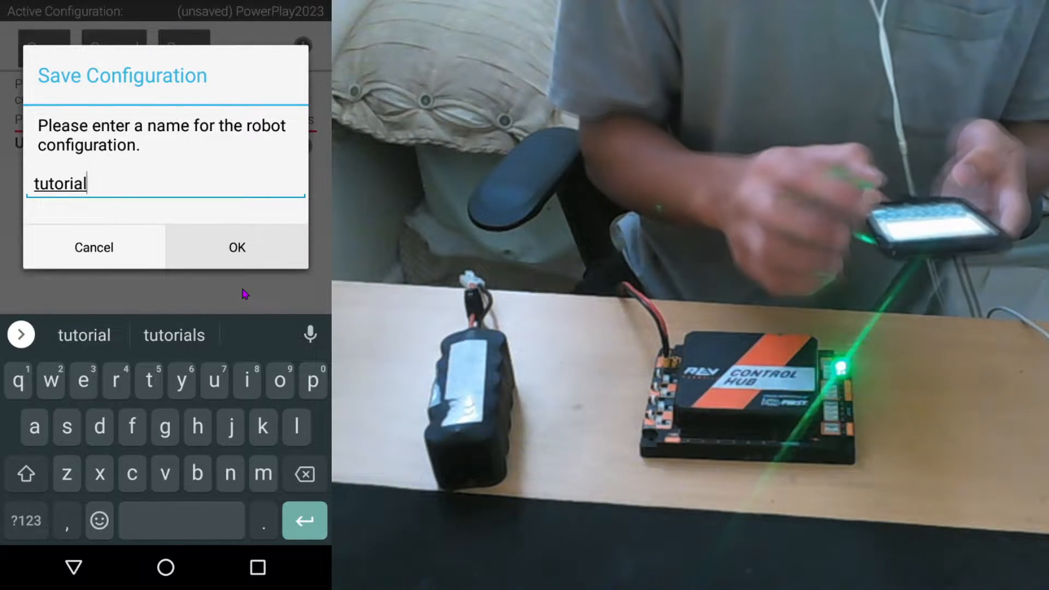
pyautogui.click(236, 248)
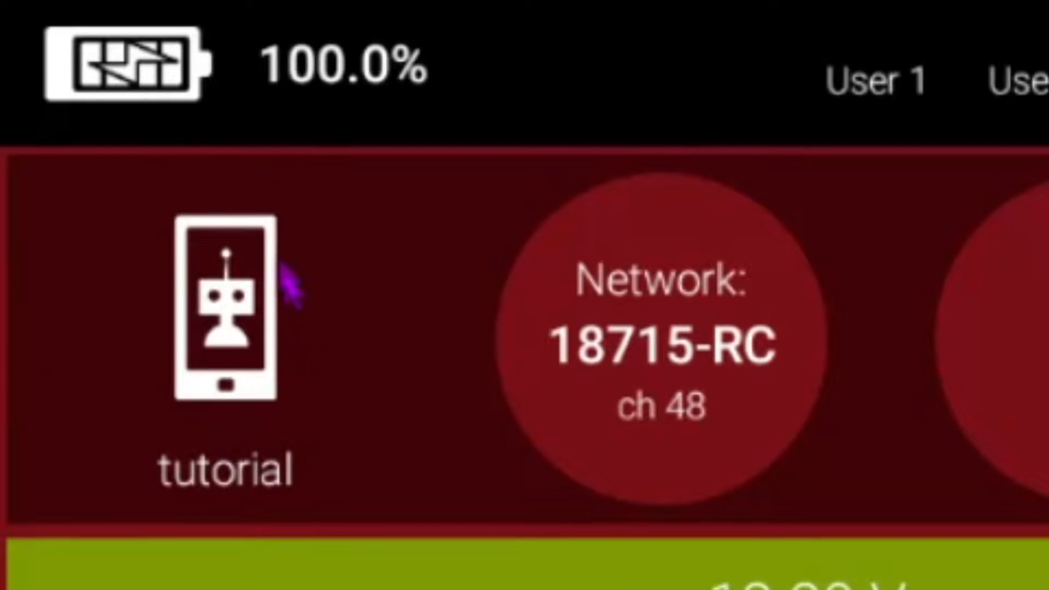
pyautogui.moveTo(303, 229)
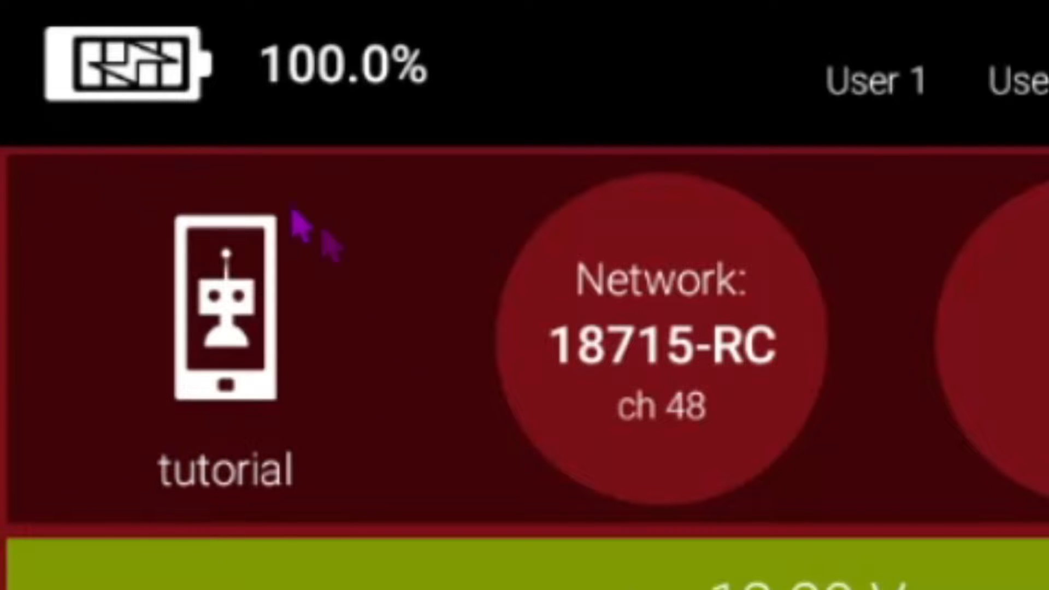
pyautogui.moveTo(194, 523)
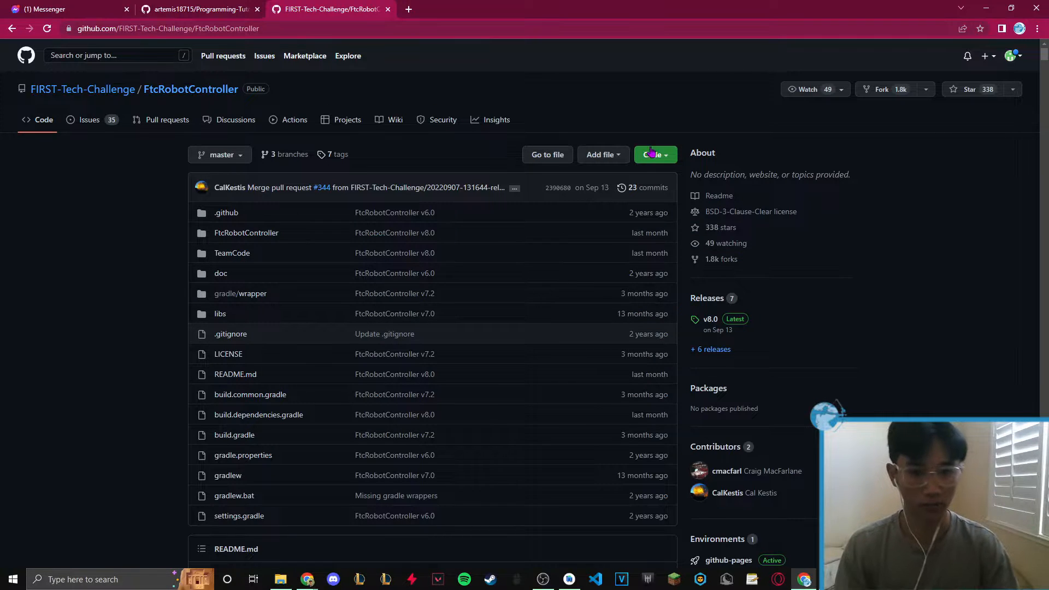
# Download the FtcRobotController repository as a ZIP from the green Code menu.
pyautogui.click(655, 155)
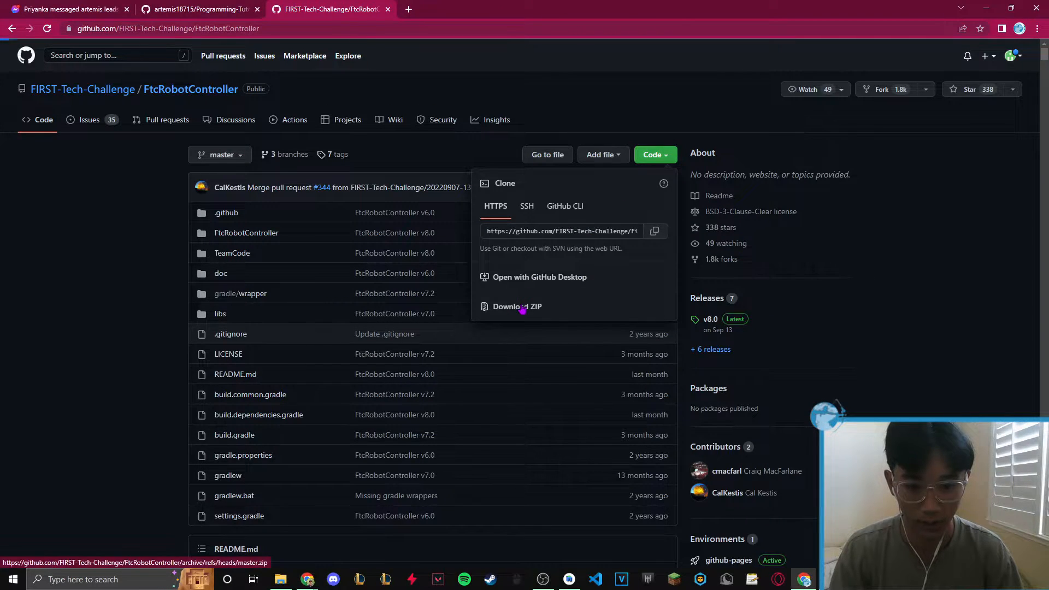
pyautogui.click(517, 307)
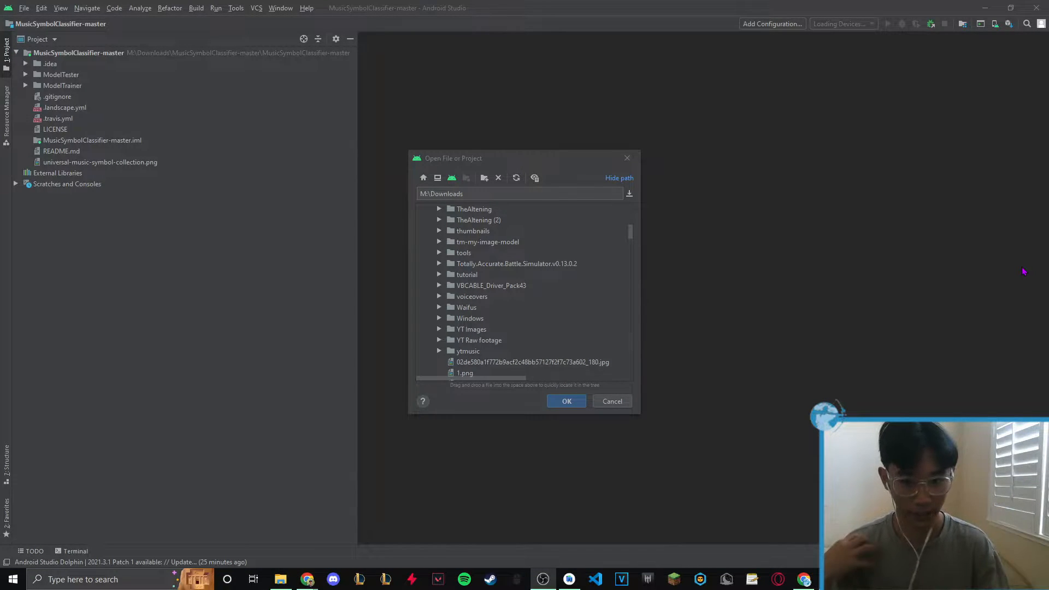
pyautogui.moveTo(787, 271)
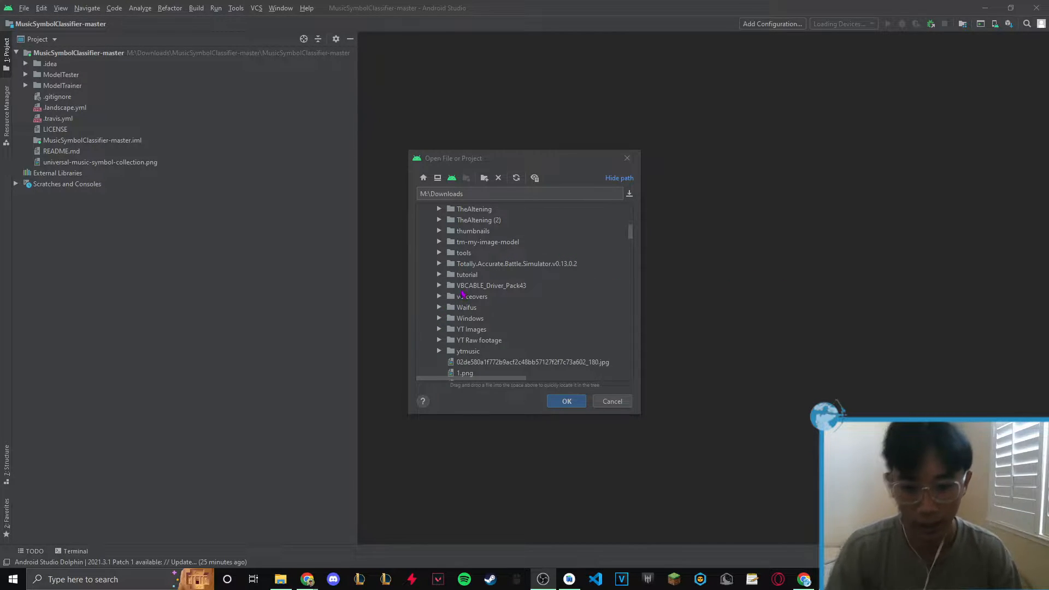
# Open Downloads\tutorial\FtcRobotController-master as the project in this window.
pyautogui.click(467, 275)
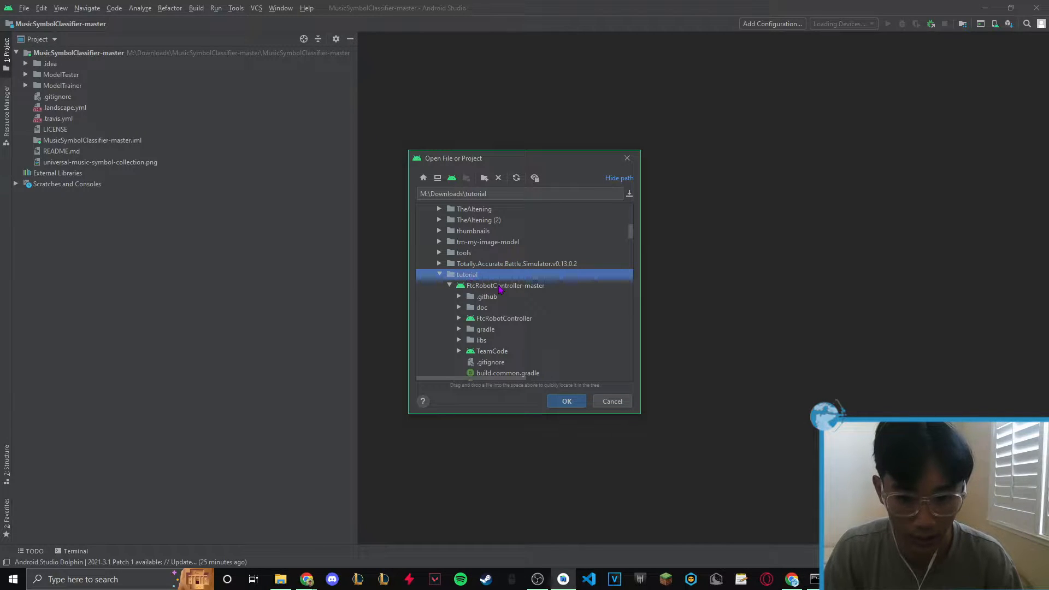
pyautogui.click(505, 285)
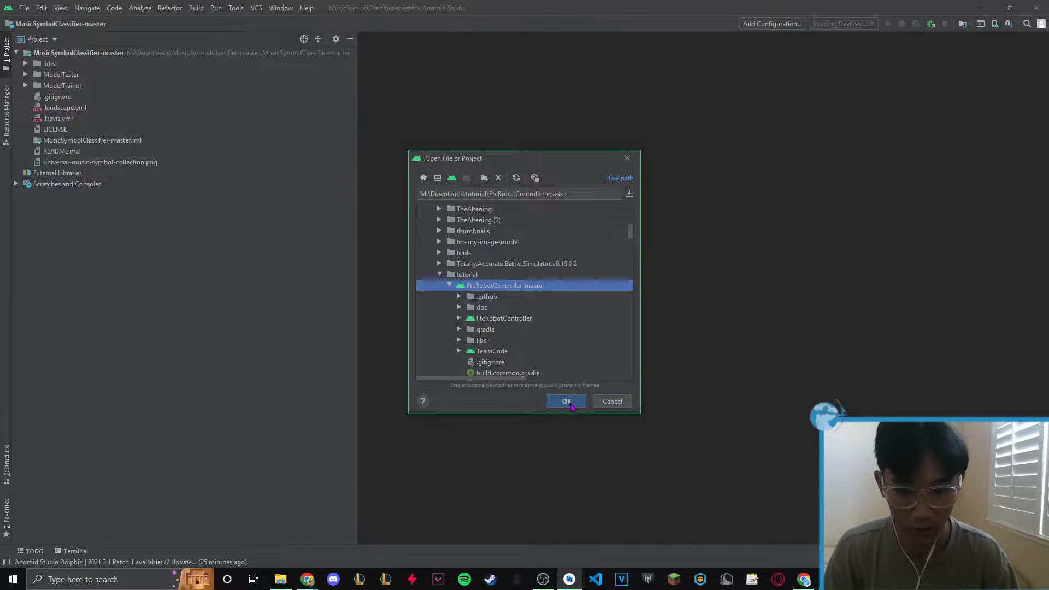
pyautogui.click(566, 401)
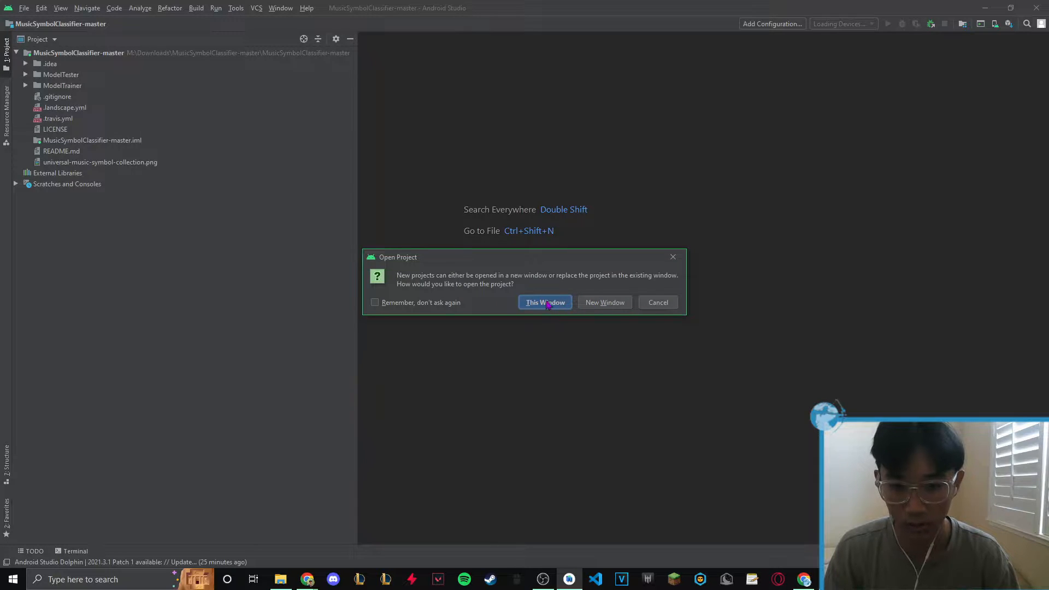
pyautogui.click(544, 302)
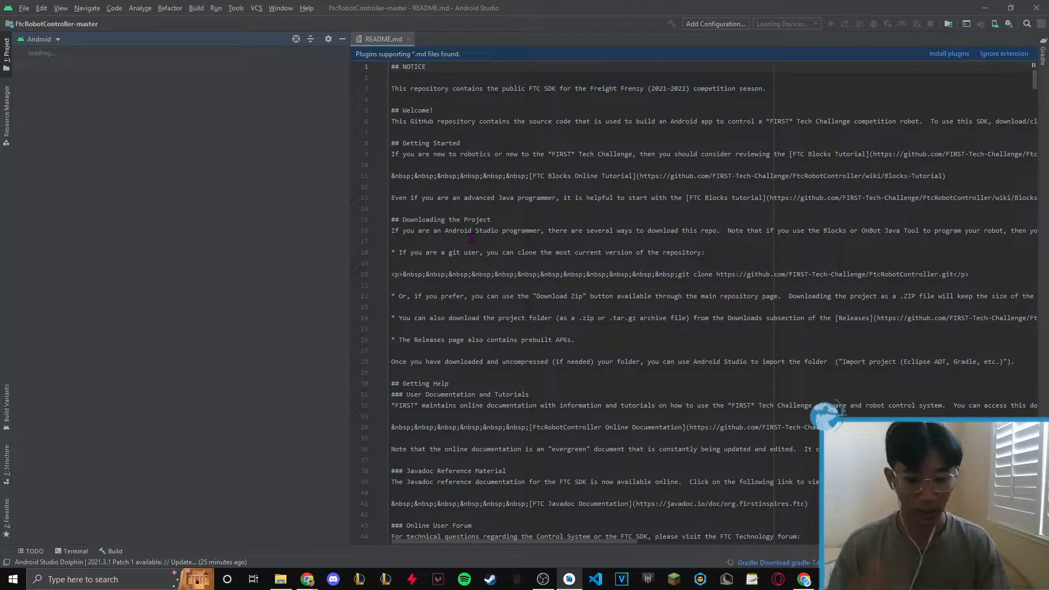
pyautogui.moveTo(521, 210)
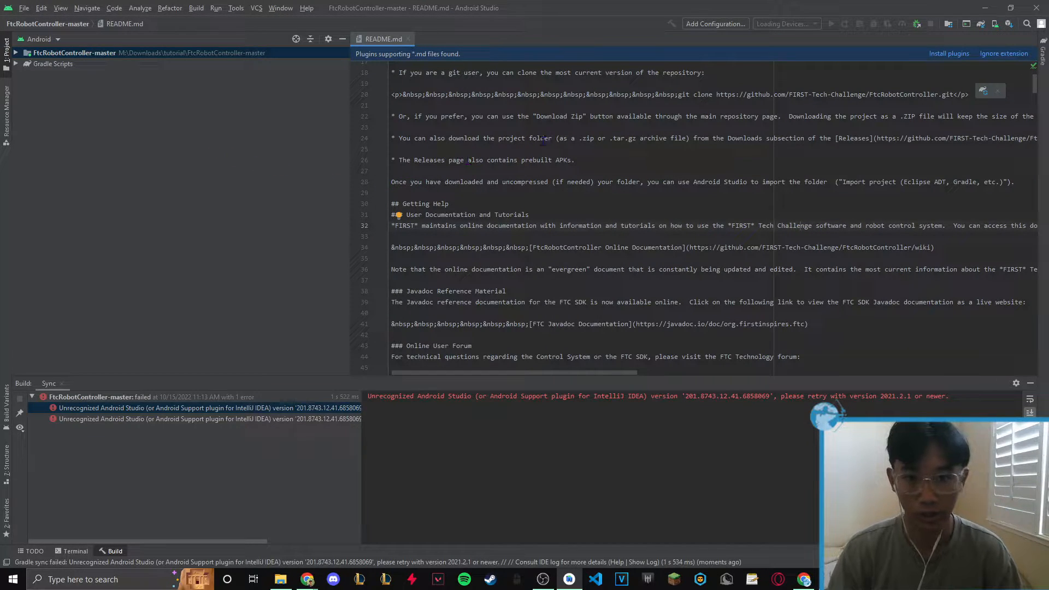
pyautogui.moveTo(367, 395); pyautogui.dragTo(519, 396)
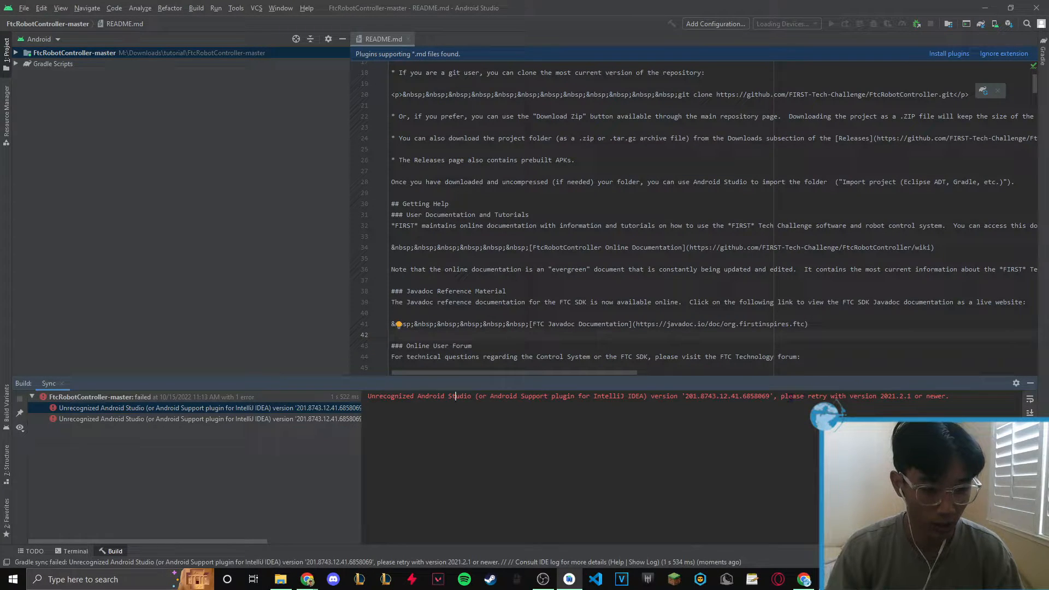
pyautogui.click(393, 313)
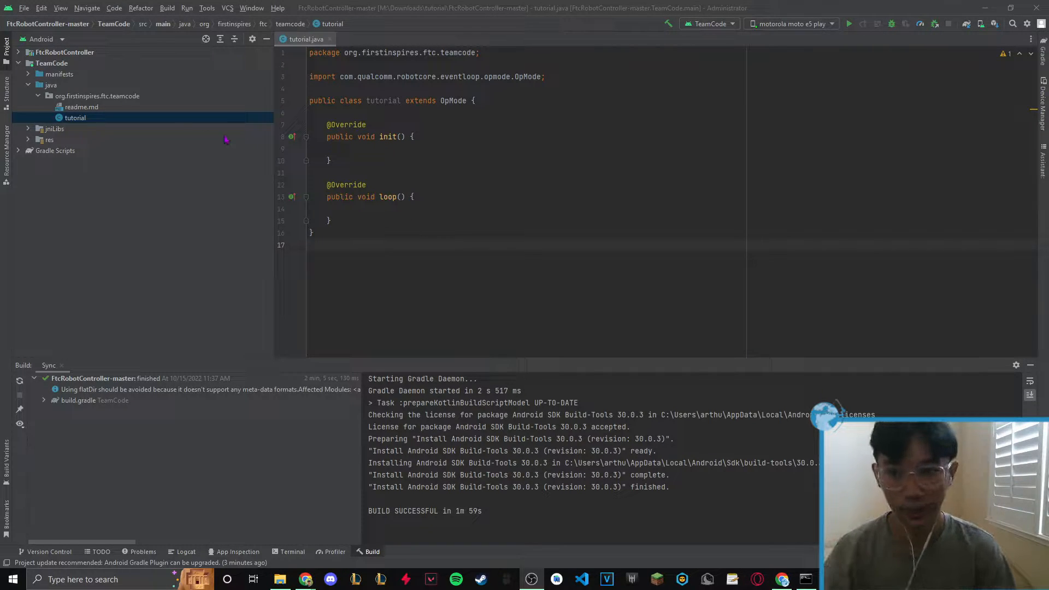
# From the teamcode package, retype the class declaration as 'extends OpMode'.
pyautogui.click(98, 96)
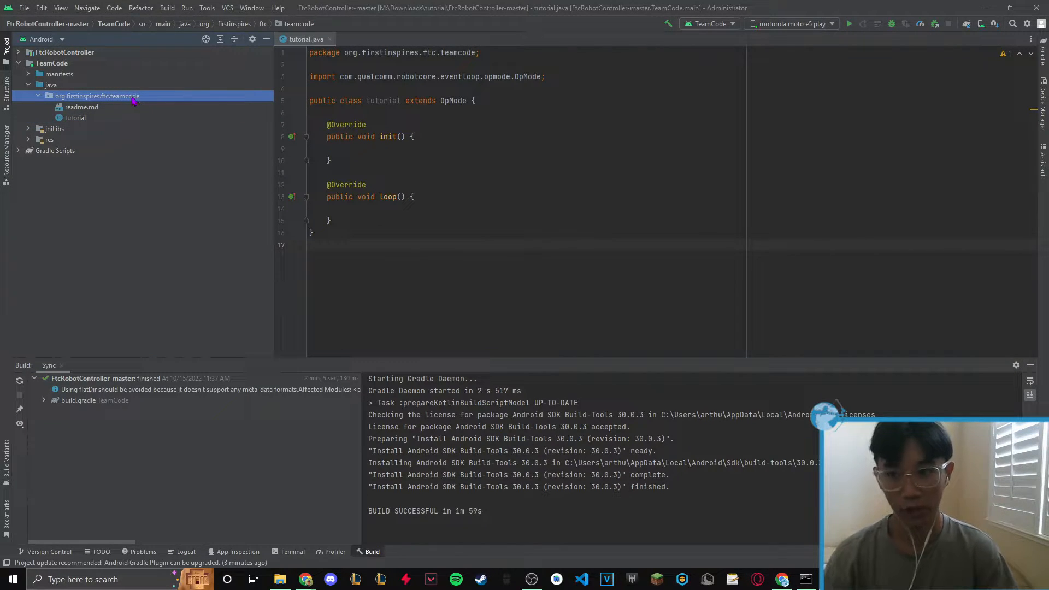
pyautogui.rightClick(97, 96)
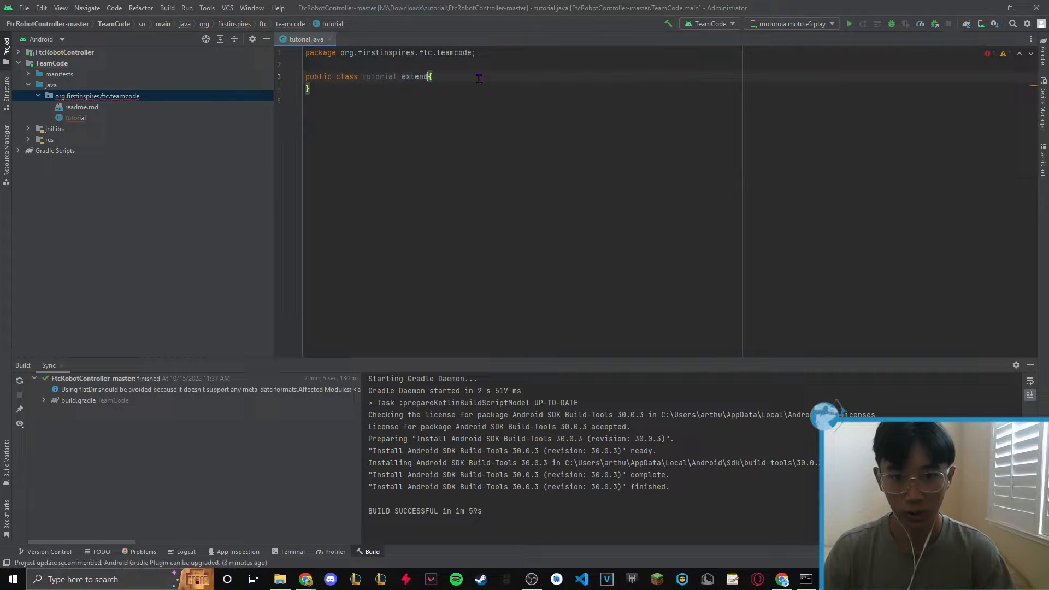
pyautogui.press('BackSpace')
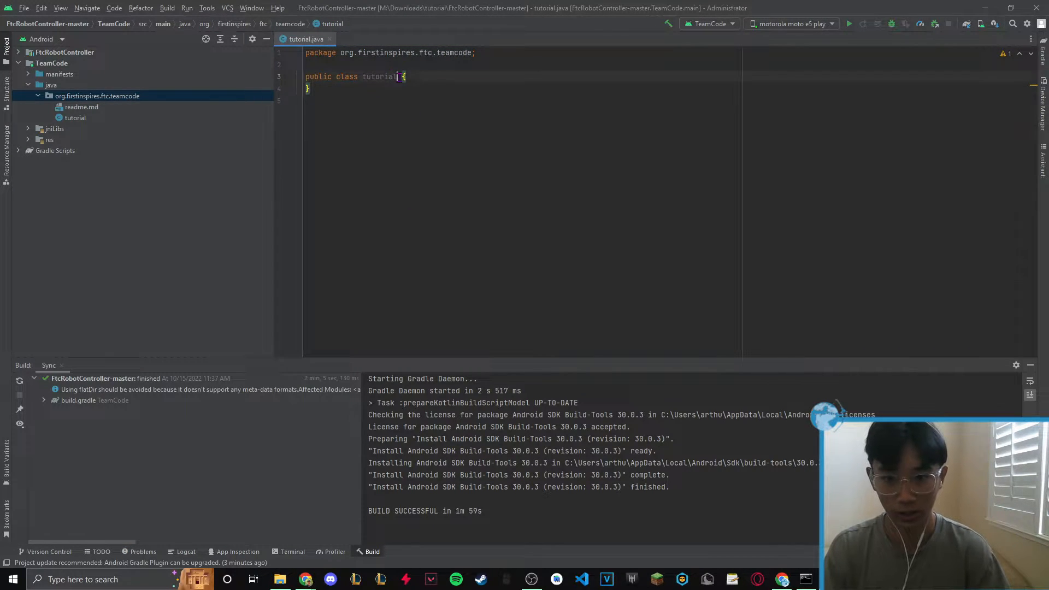
pyautogui.write('extend')
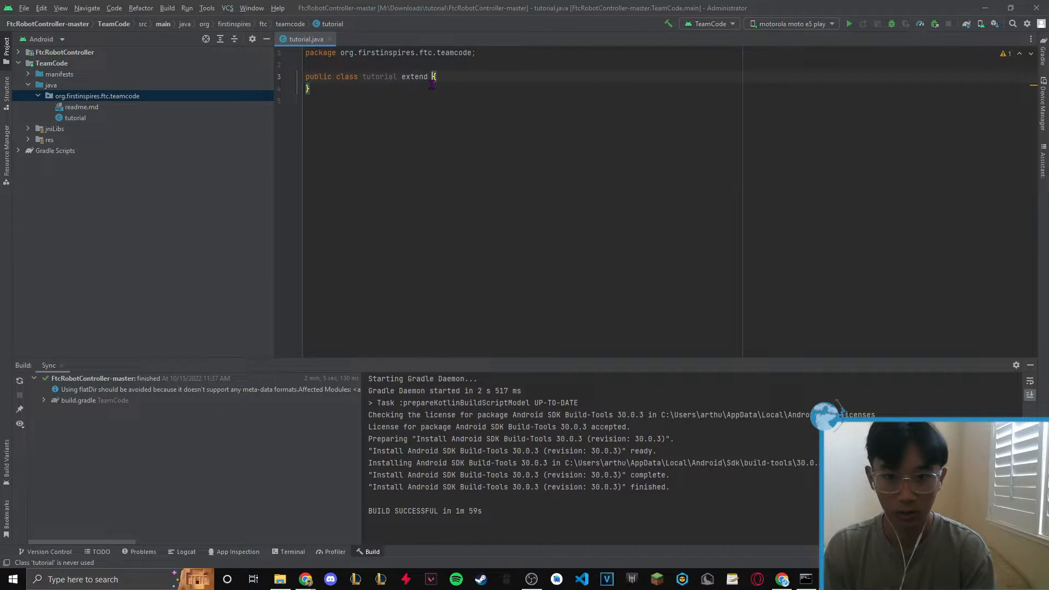
pyautogui.write('OpMode')
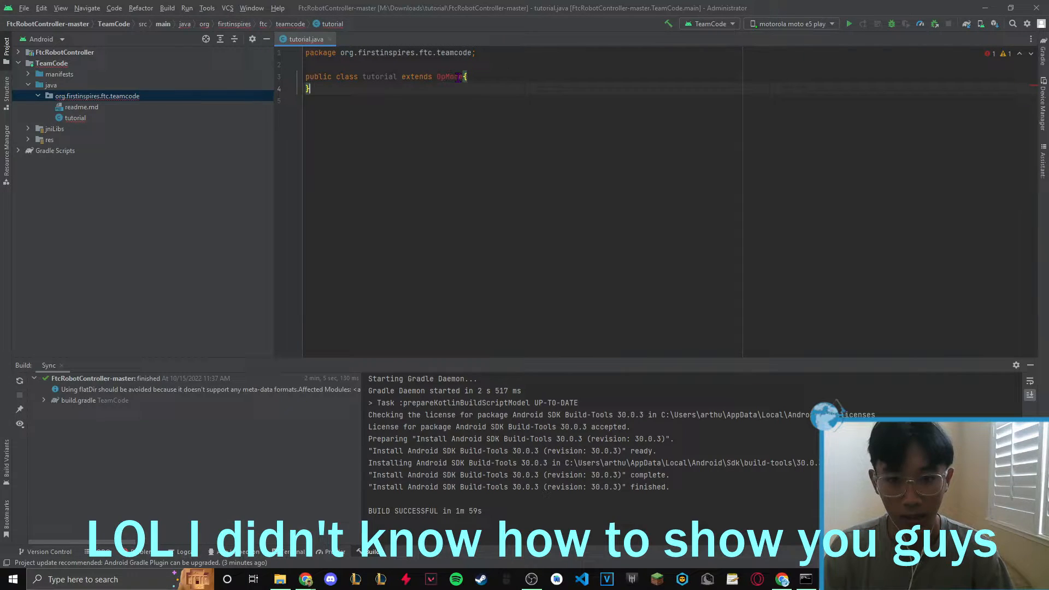
# Resolve OpMode with the quick-fix Import class action.
pyautogui.rightClick(458, 76)
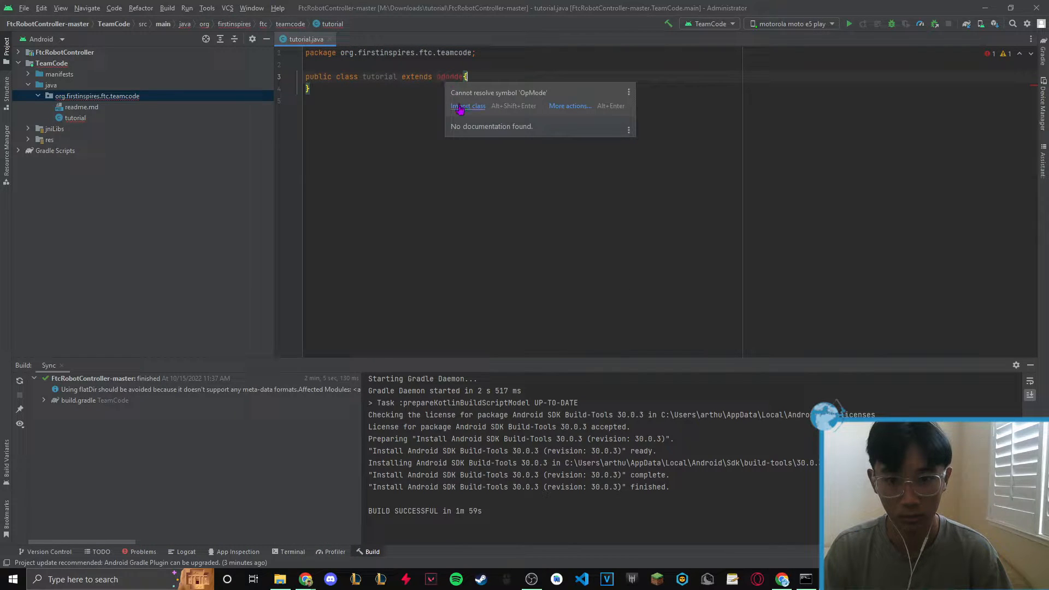
pyautogui.click(467, 105)
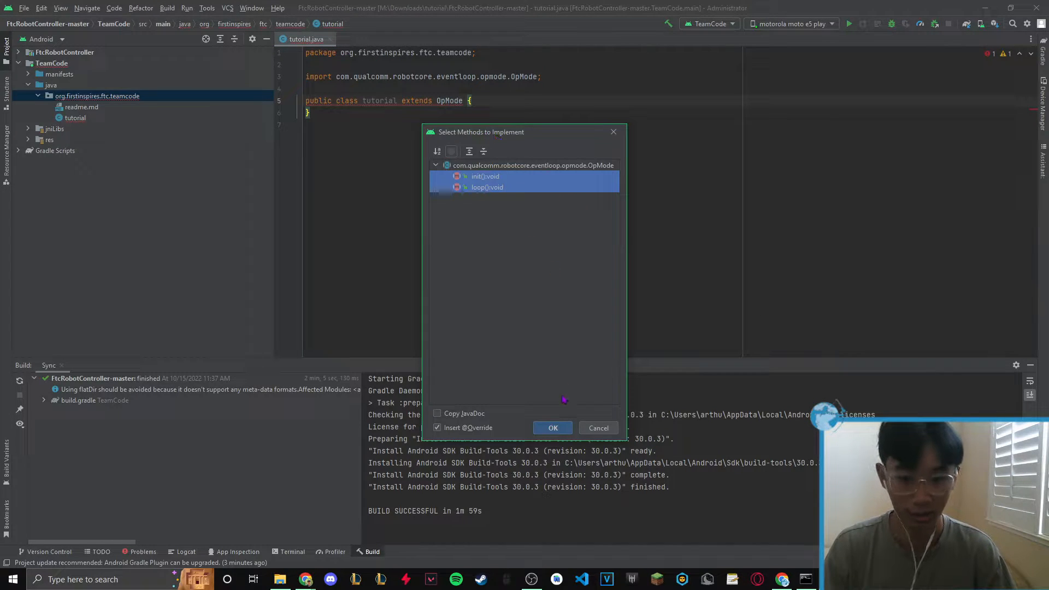
# Generate the init() and loop() overrides and begin a DcMotor field above them.
pyautogui.click(553, 428)
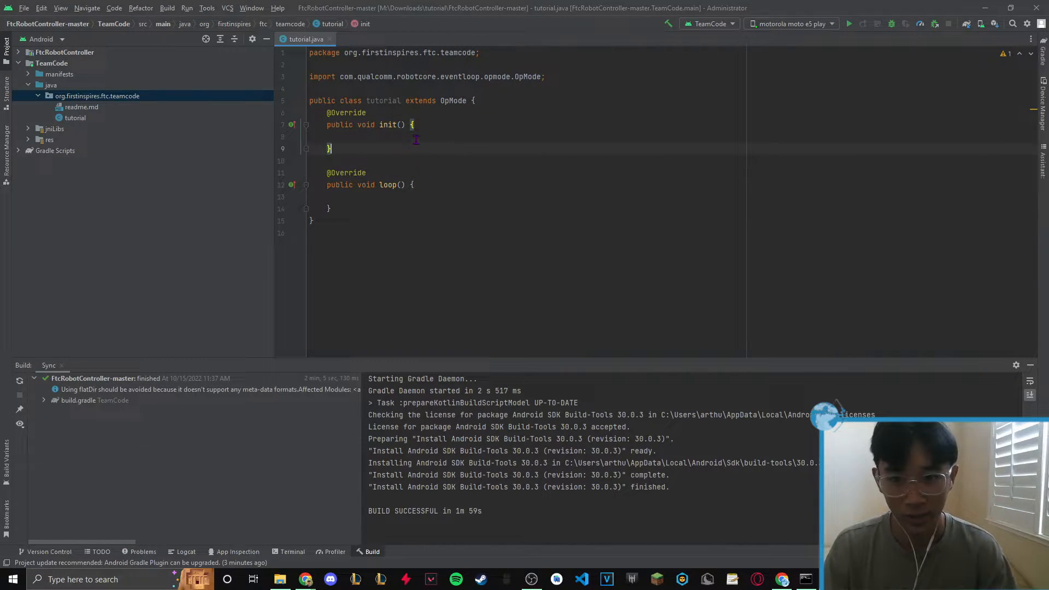
pyautogui.moveTo(327, 112); pyautogui.dragTo(331, 208)
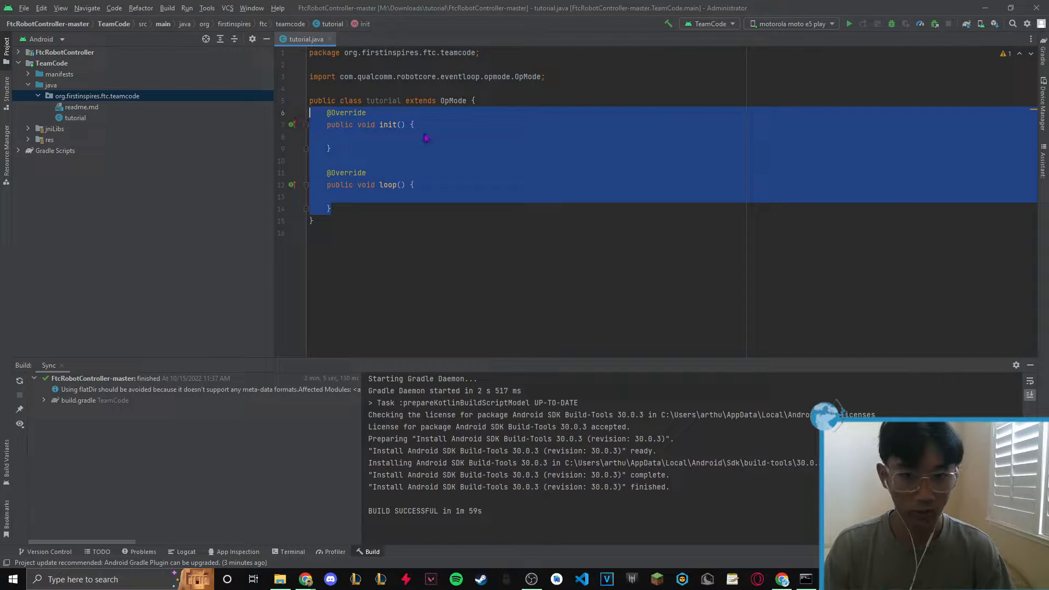
pyautogui.click(427, 136)
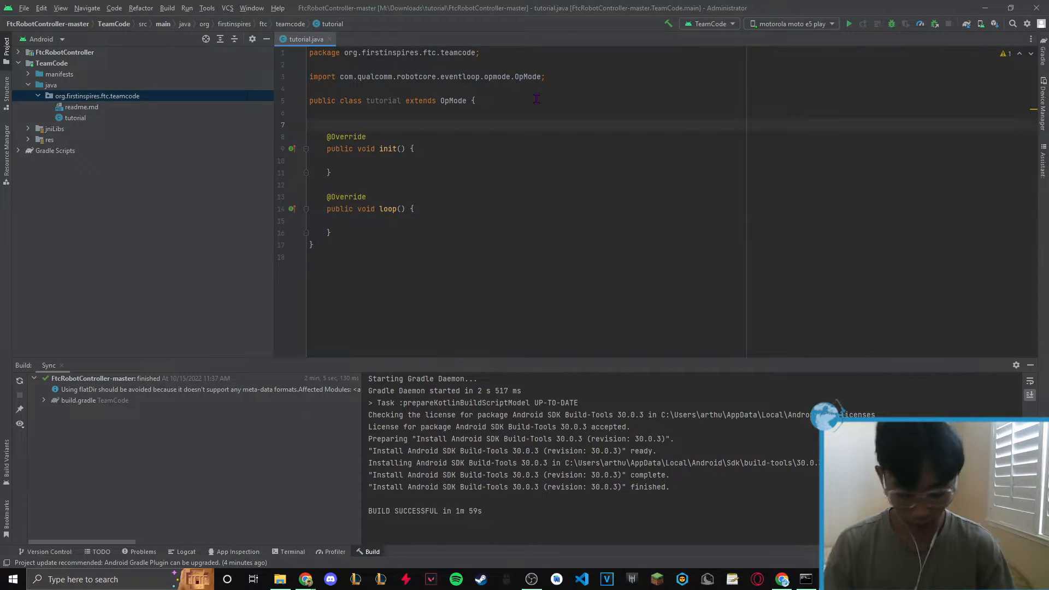
pyautogui.moveTo(514, 128)
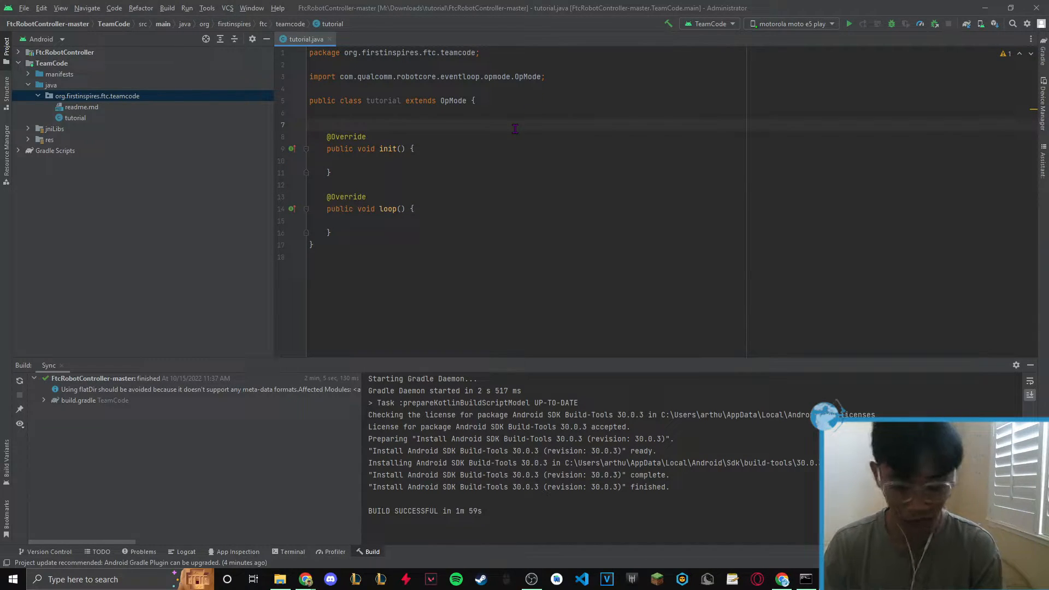
pyautogui.write('DcMo')
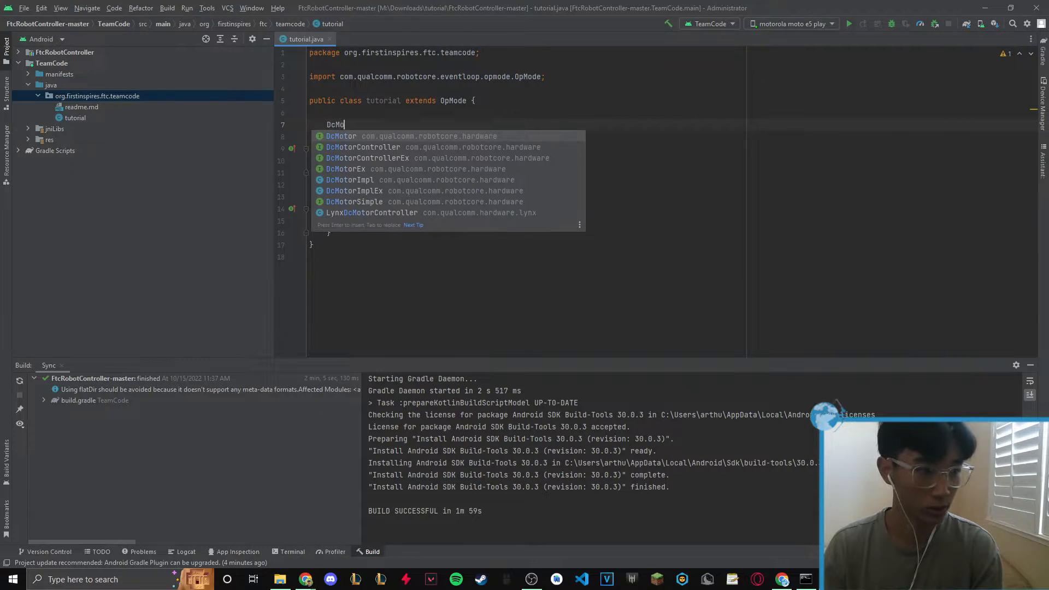
# Declare the 'DcMotor motor;' field with the DcMotor import.
pyautogui.write('motor;')
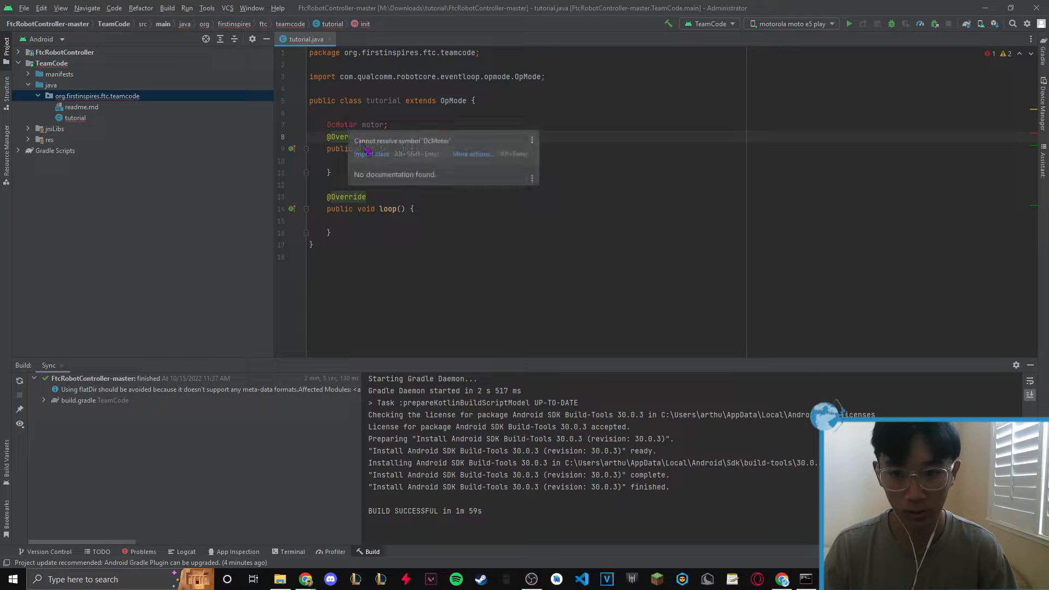
pyautogui.click(371, 154)
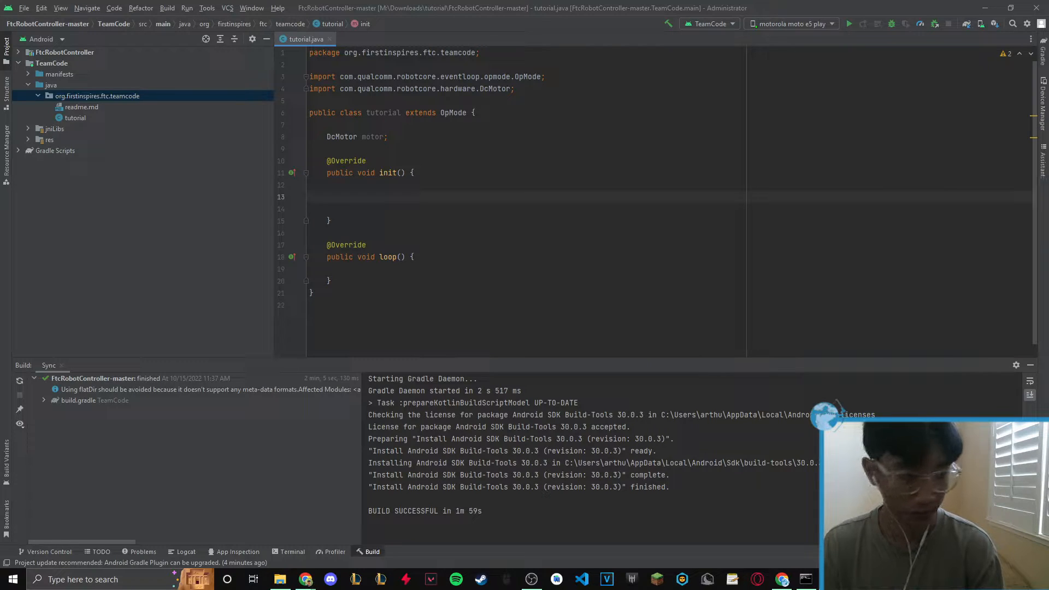
# In init(), add telemetry.addData("Intialization:", "is a sucess") followed by telemetry.update().
pyautogui.write('t')
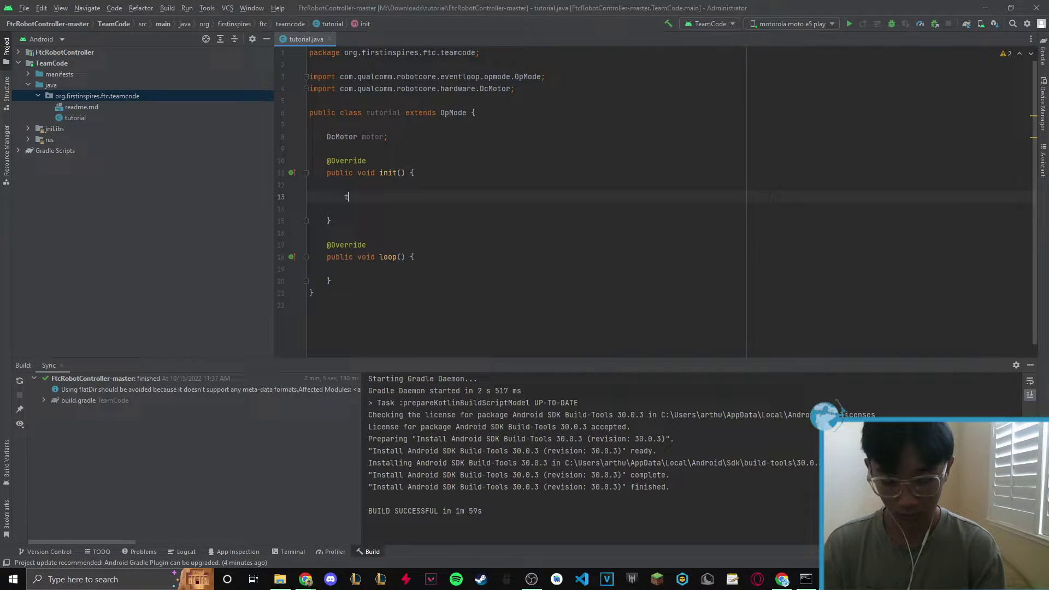
pyautogui.write('telemetry.addData(')
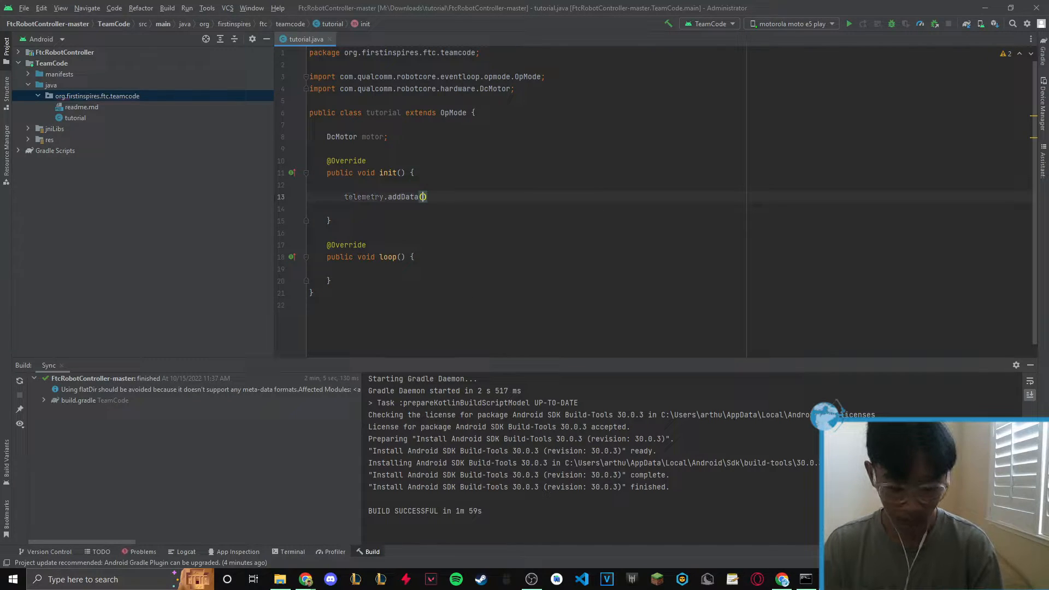
pyautogui.write('""')
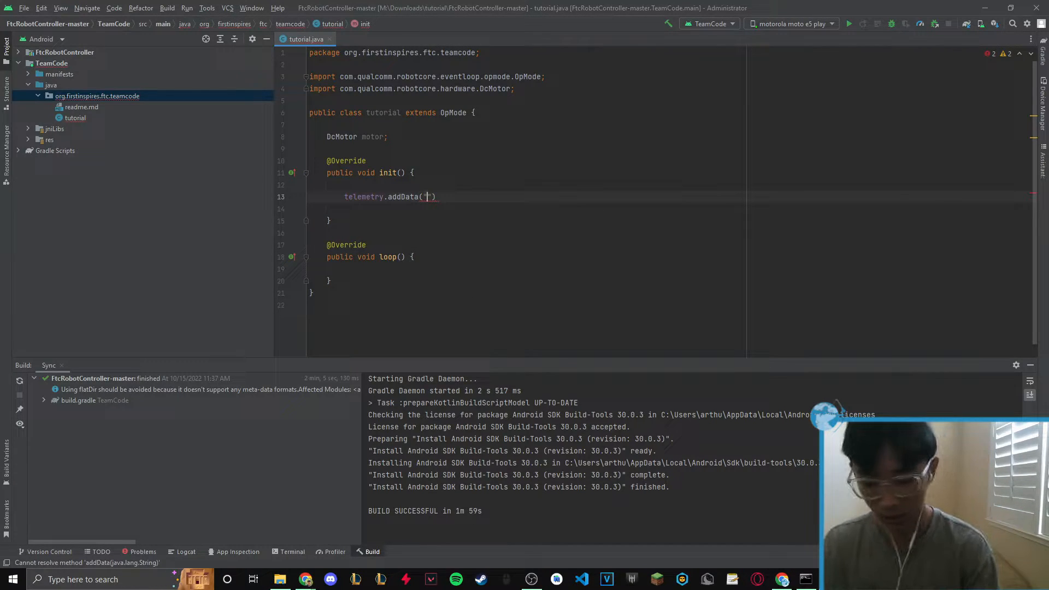
pyautogui.write('Intialize')
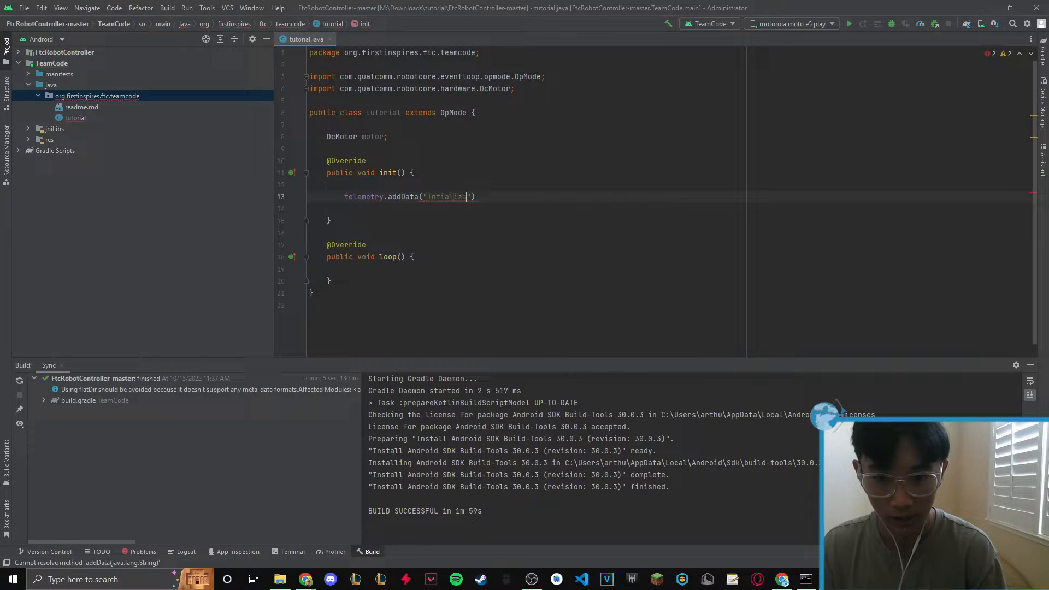
pyautogui.write('tion:')
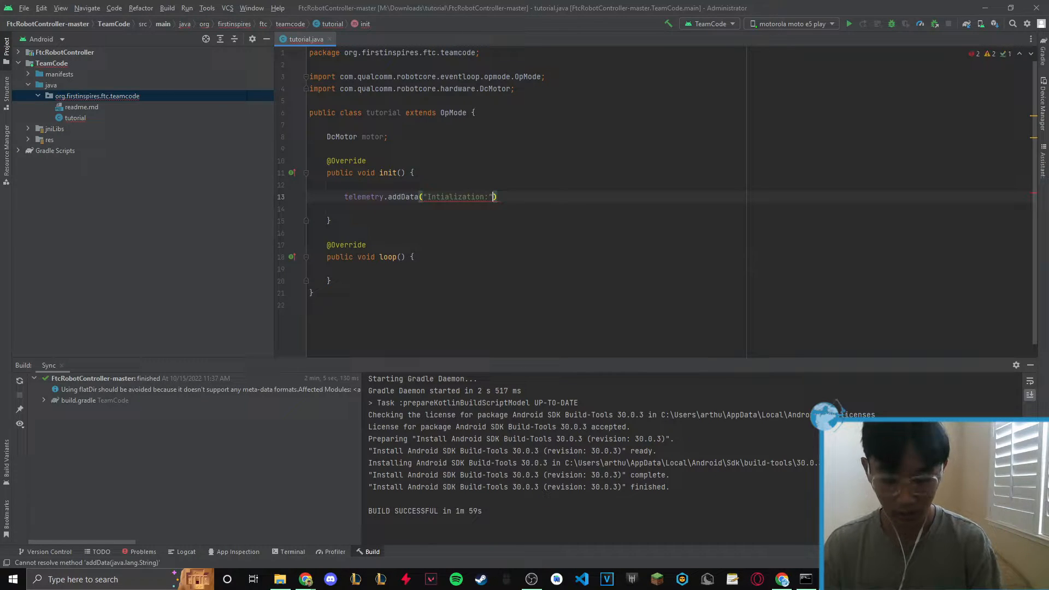
pyautogui.write(', "1s')
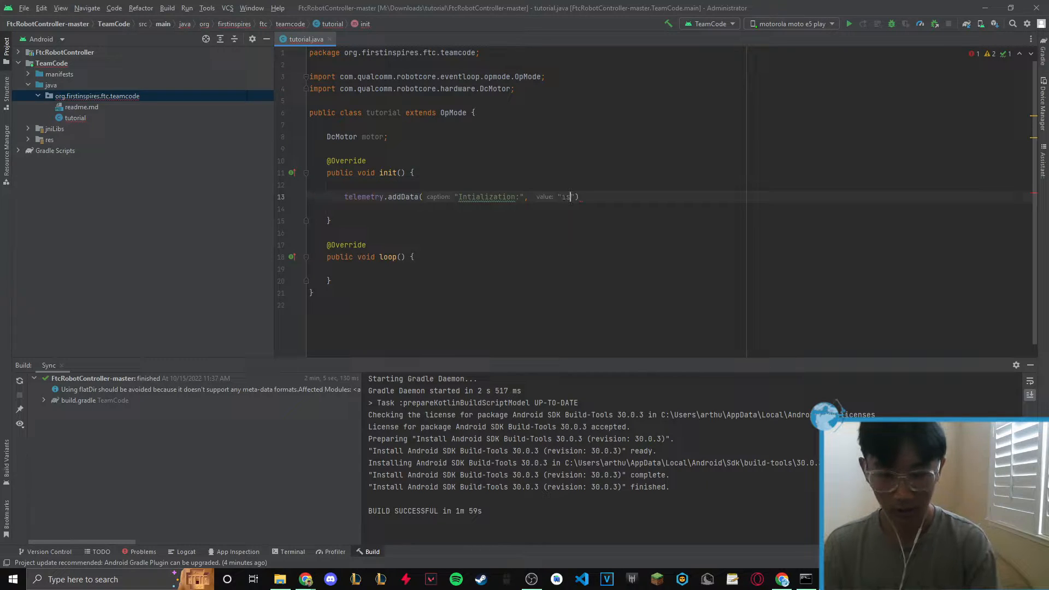
pyautogui.write('s a sucess')
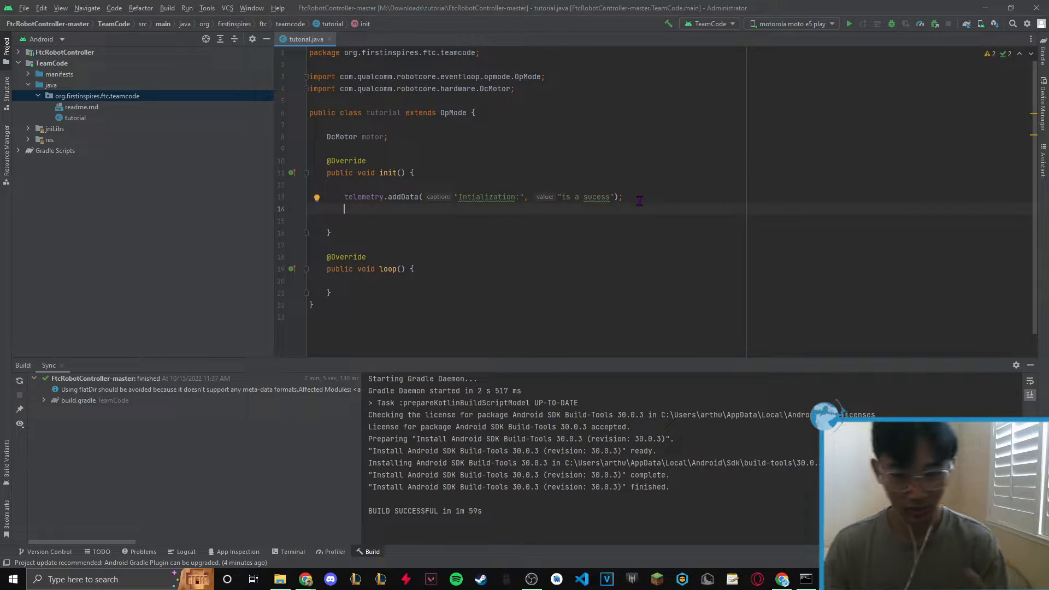
pyautogui.write('telemetry.update();')
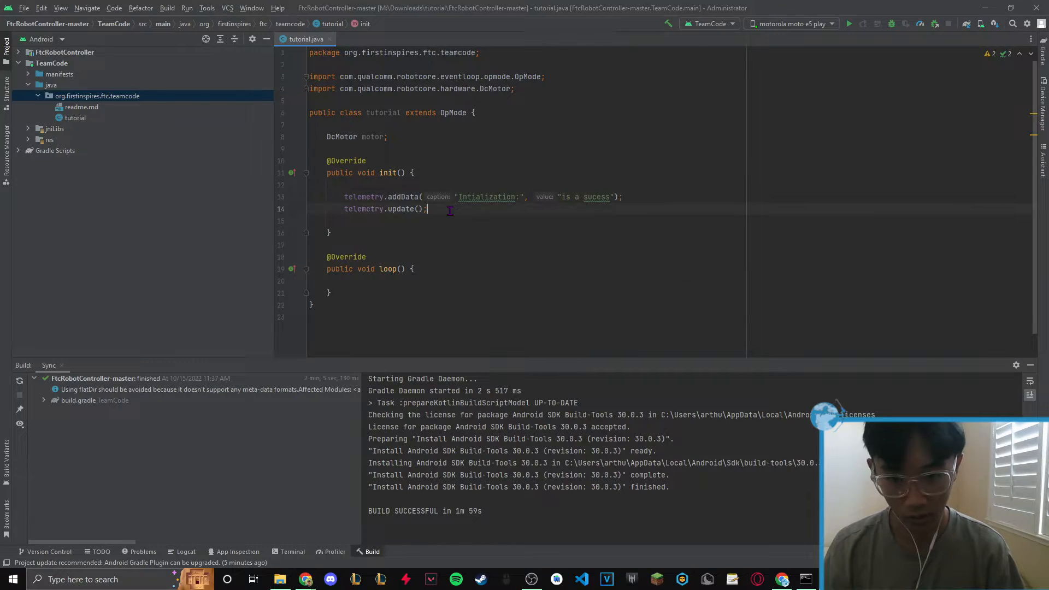
pyautogui.doubleClick(598, 196)
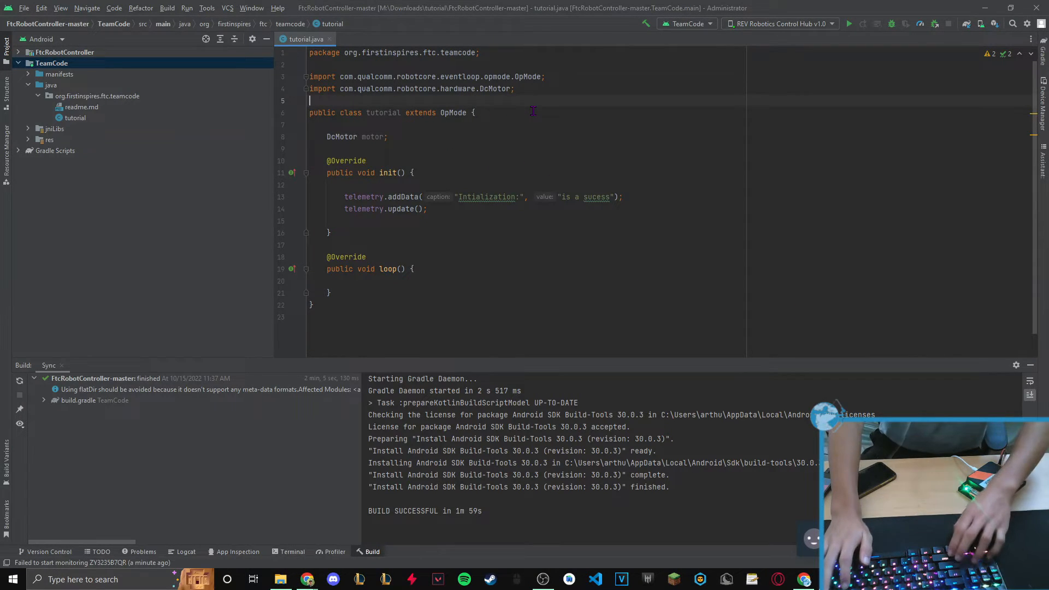
pyautogui.write('@T')
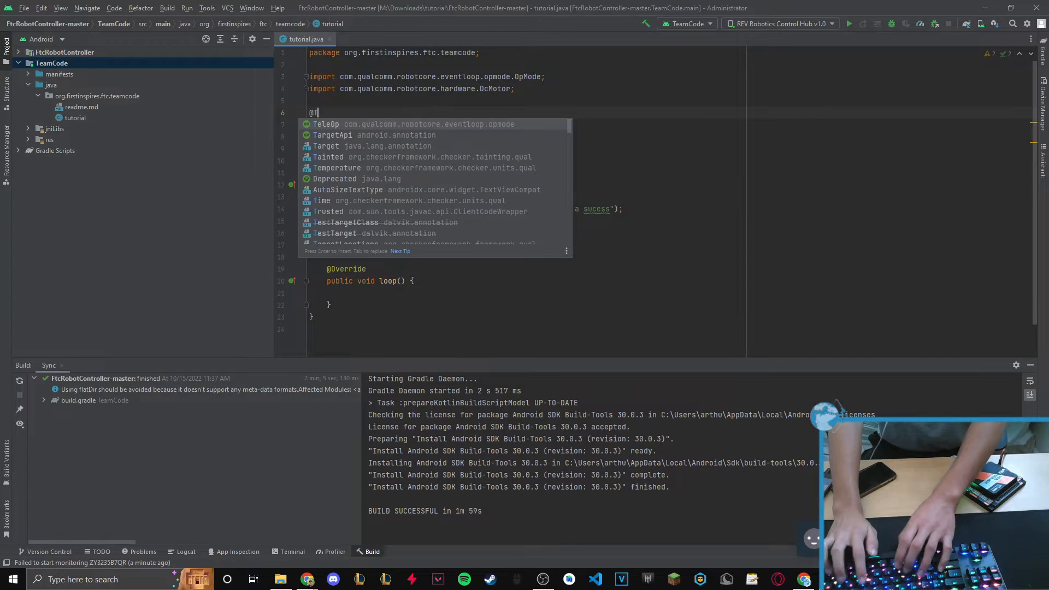
pyautogui.press('Enter')
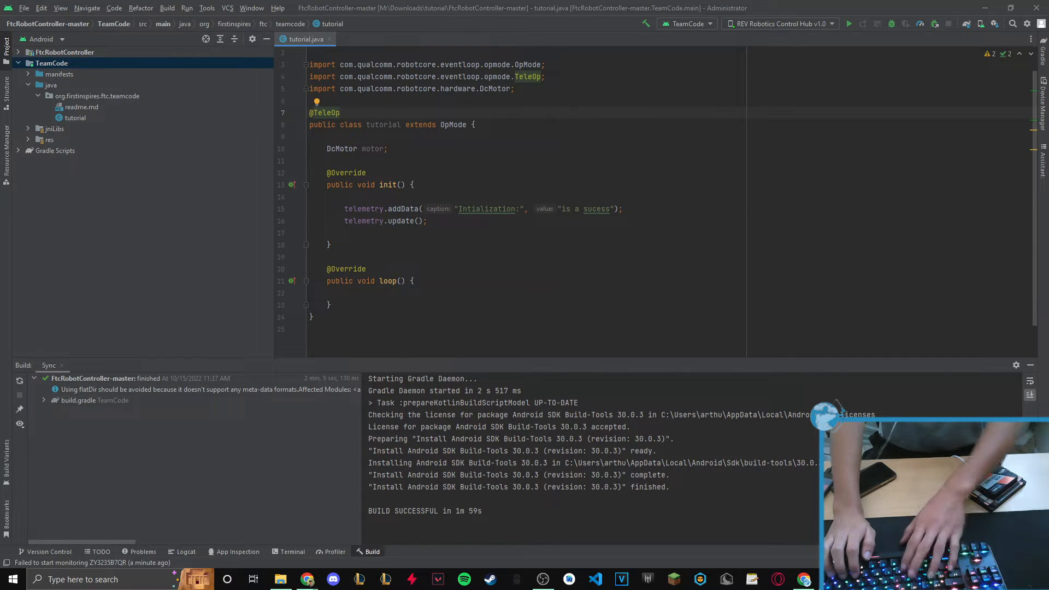
pyautogui.write('(name')
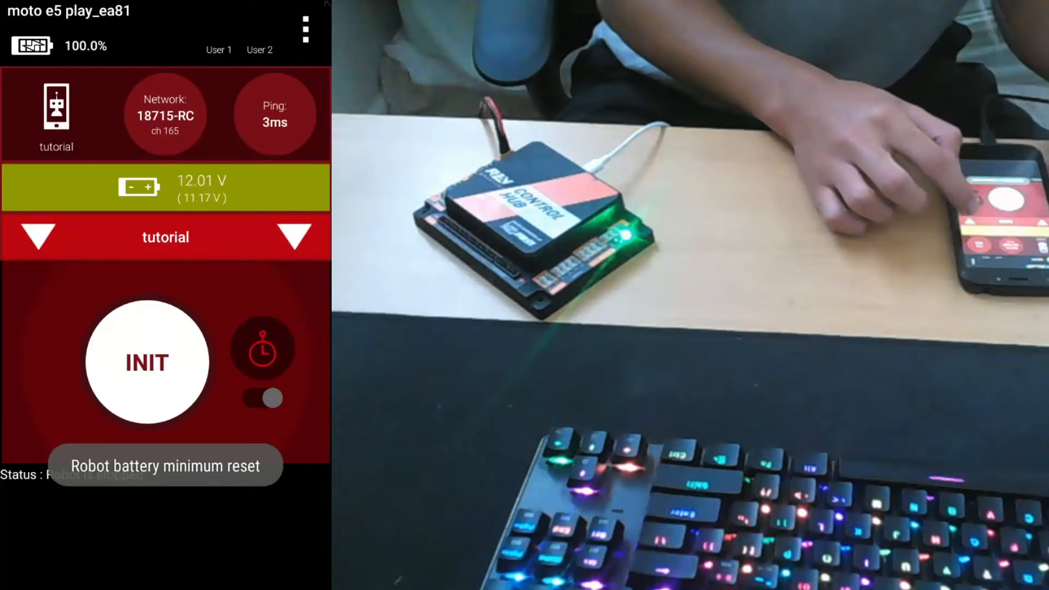
# Choose the tutorial OpMode from the TeleOp list.
pyautogui.click(165, 236)
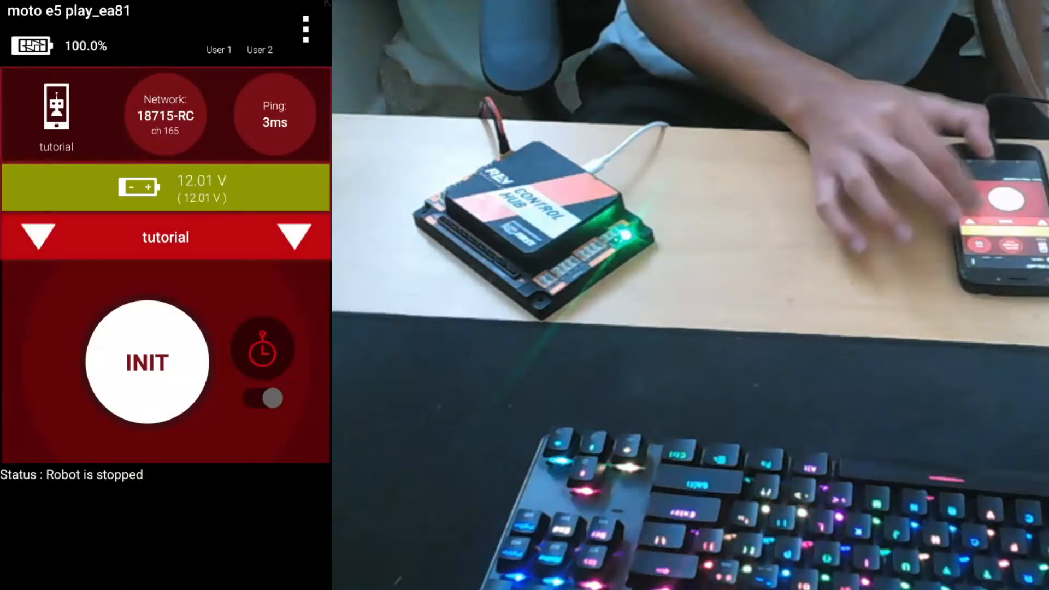
pyautogui.click(166, 236)
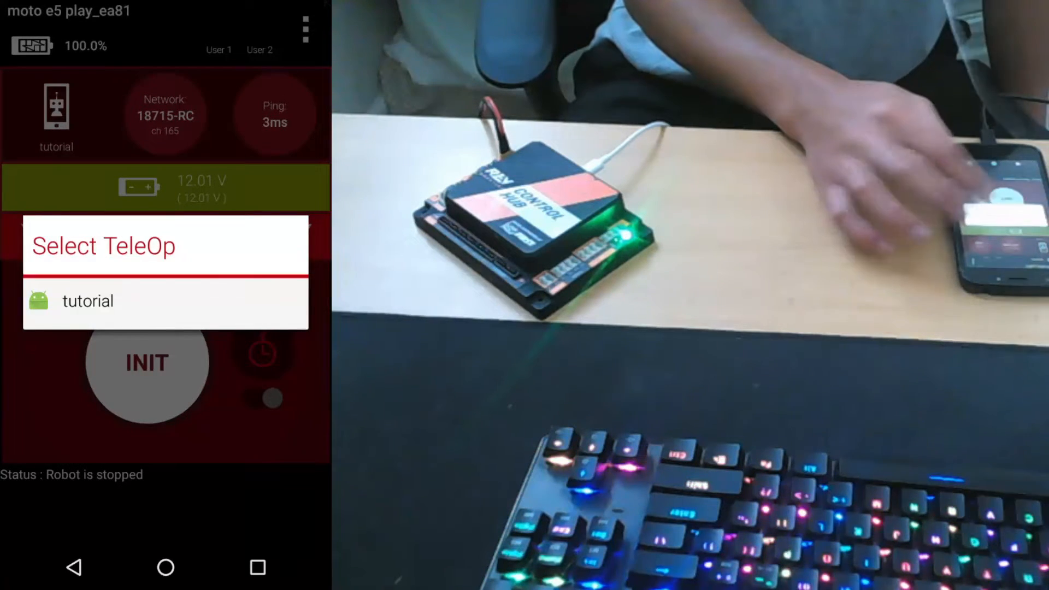
pyautogui.click(88, 300)
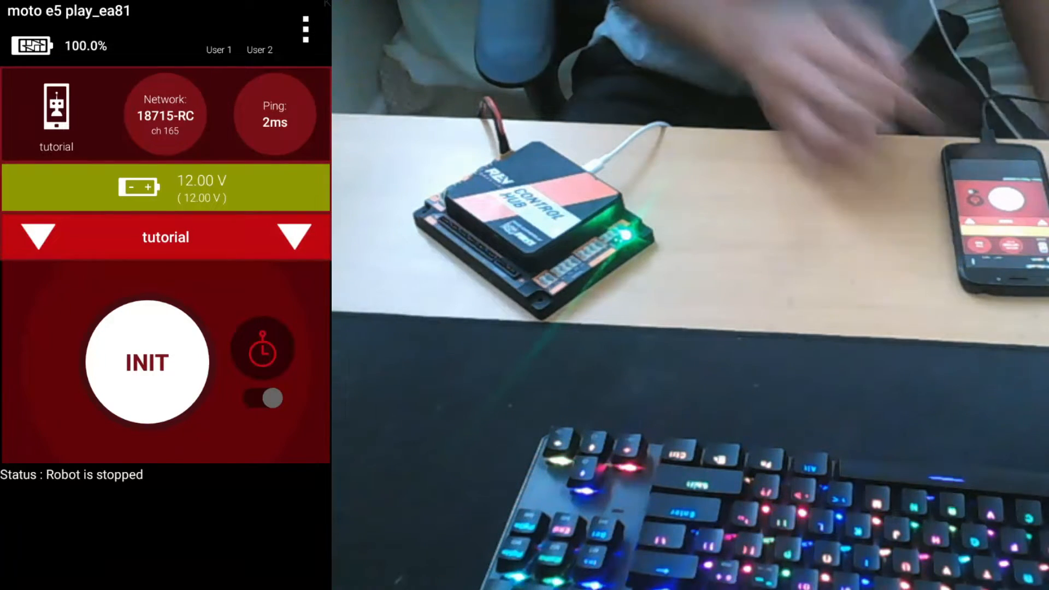
# Initialize tutorial to show the success telemetry, then run and stop it.
pyautogui.click(147, 364)
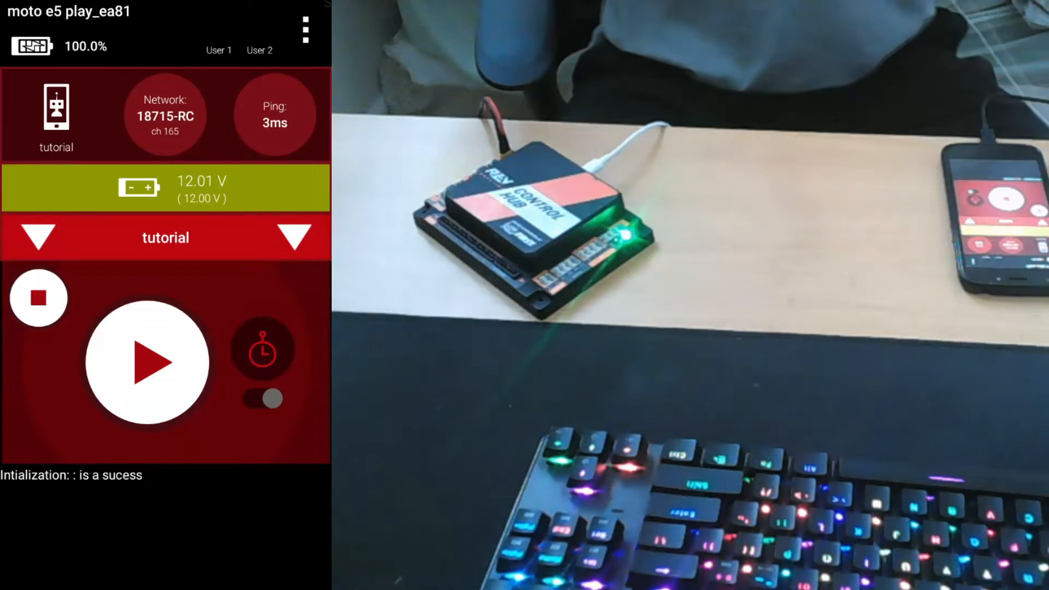
pyautogui.click(149, 362)
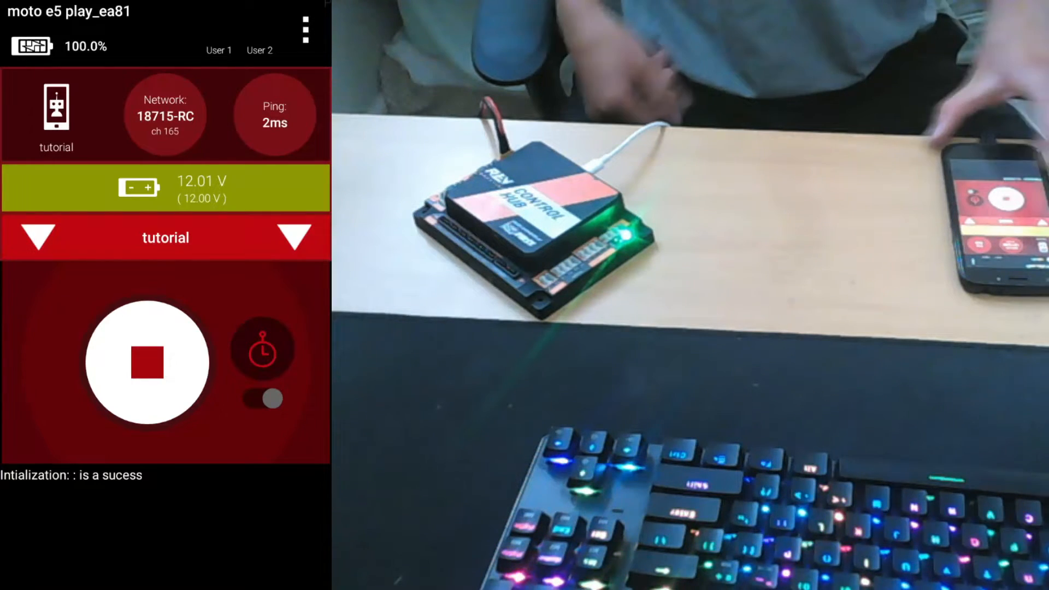
pyautogui.click(145, 364)
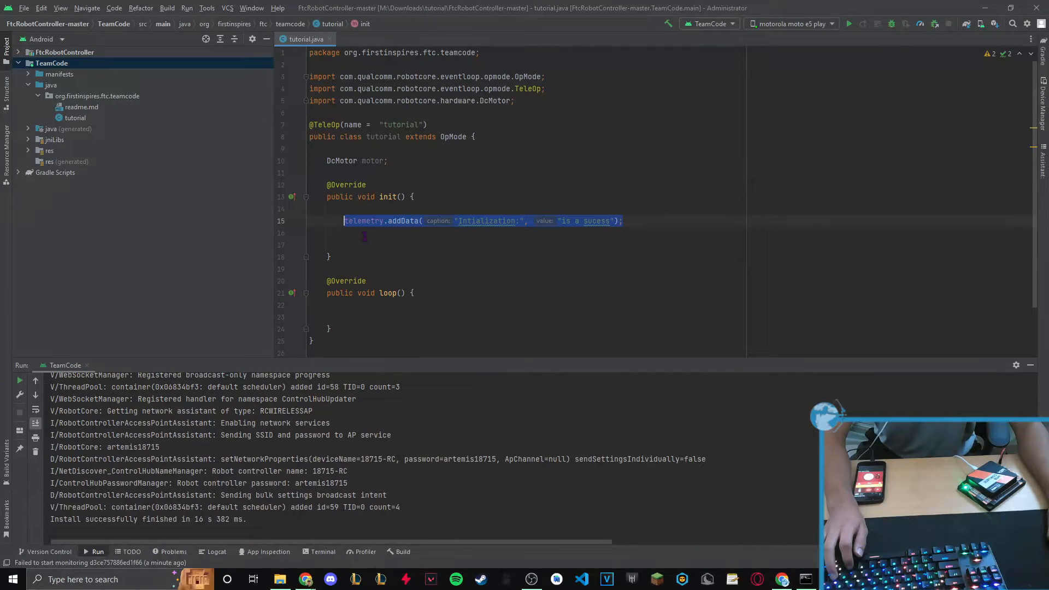
# Start a telemetry.addData call in loop() with "ftc" as its caption.
pyautogui.write('tele')
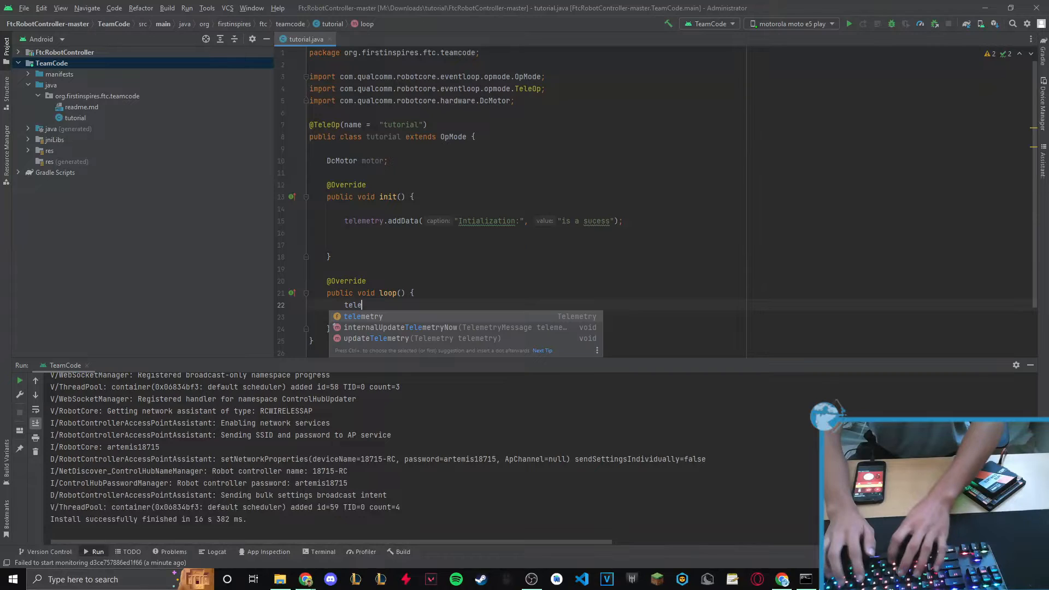
pyautogui.write('.updat')
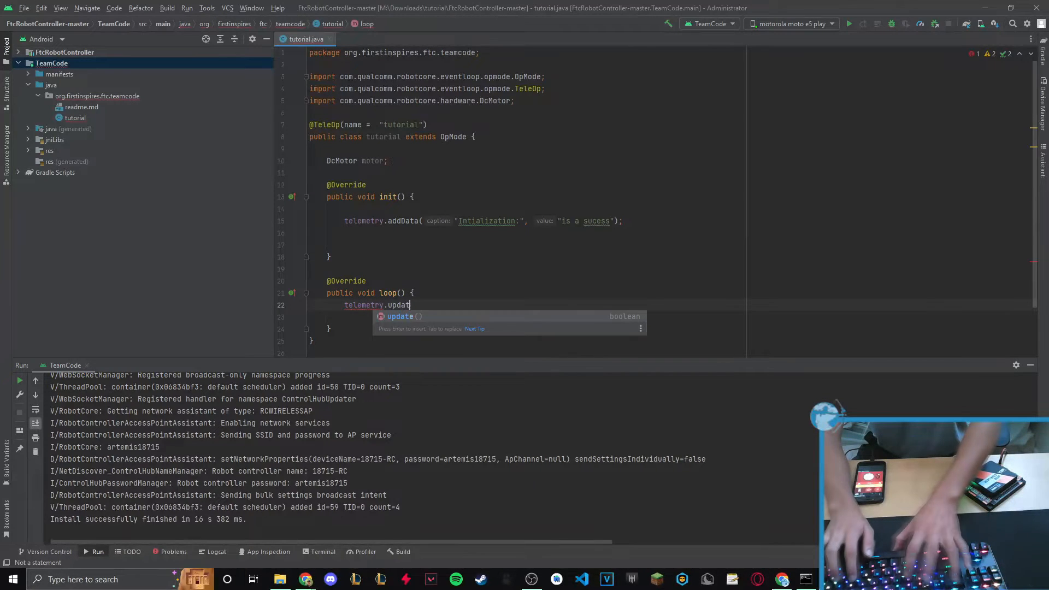
pyautogui.write('addData()')
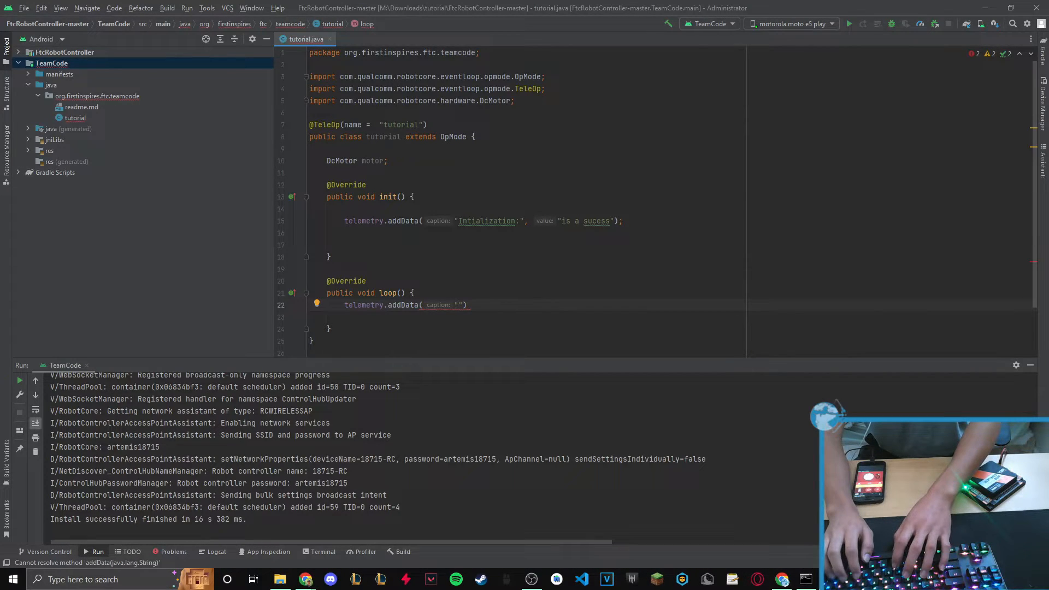
pyautogui.write('ftc')
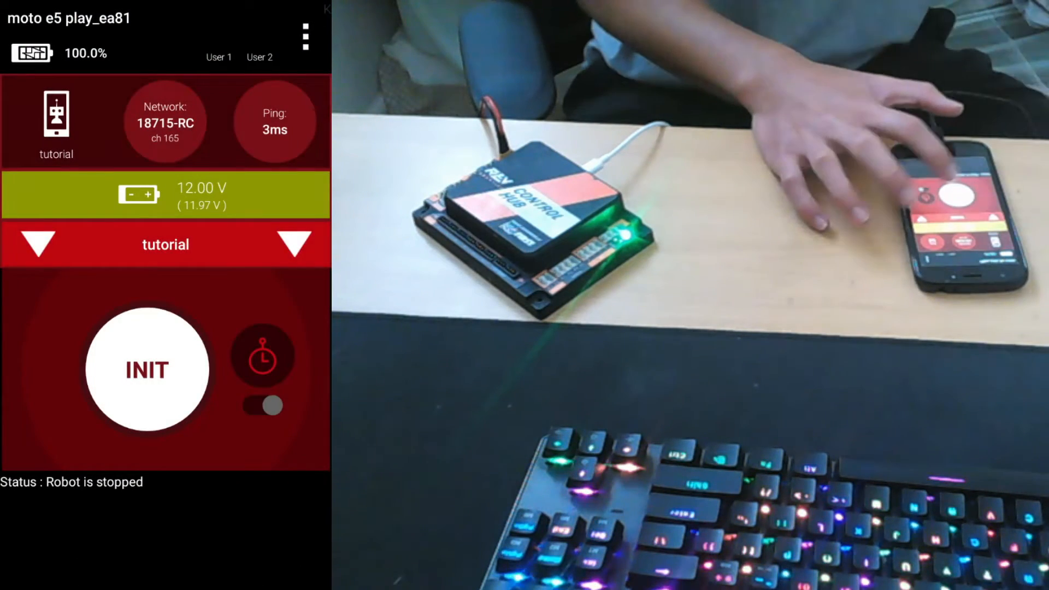
# Initialize the tutorial TeleOp again and start it running.
pyautogui.click(146, 372)
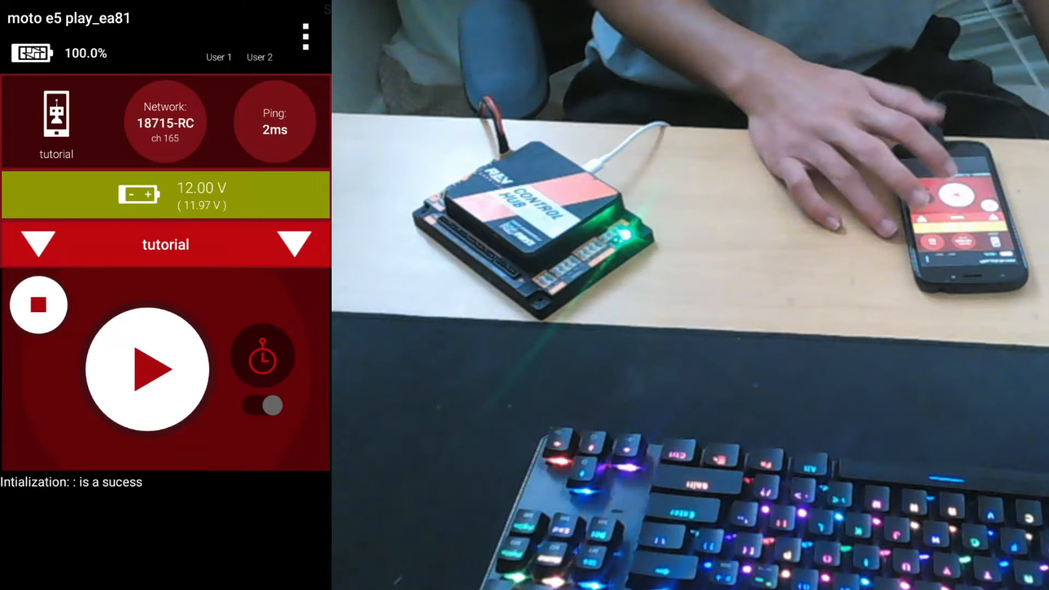
pyautogui.click(144, 372)
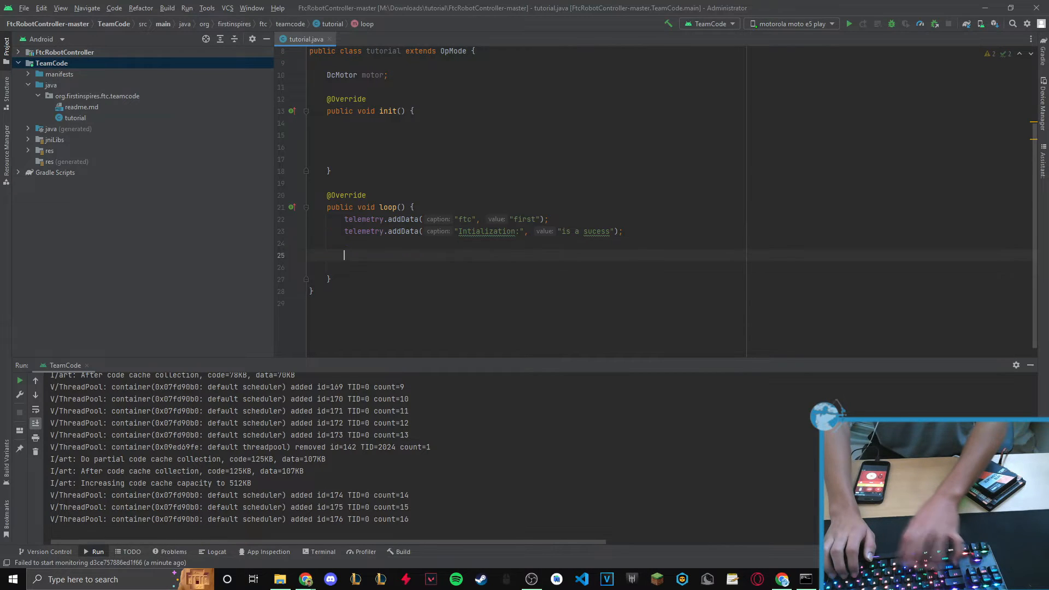
# Begin an if (gamepad1.a) { block inside loop().
pyautogui.write('if g')
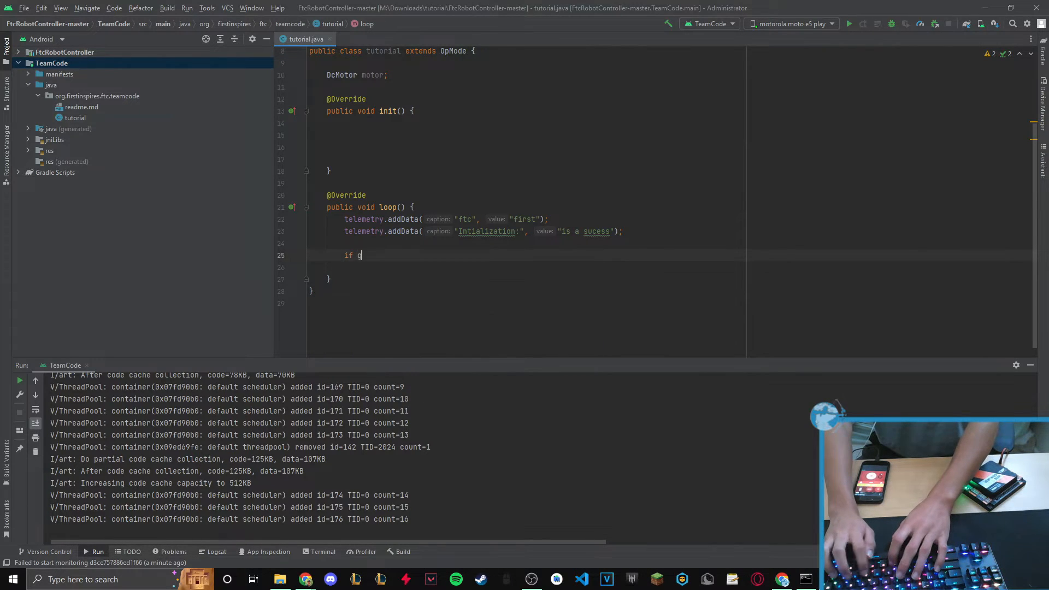
pyautogui.write('amepad1')
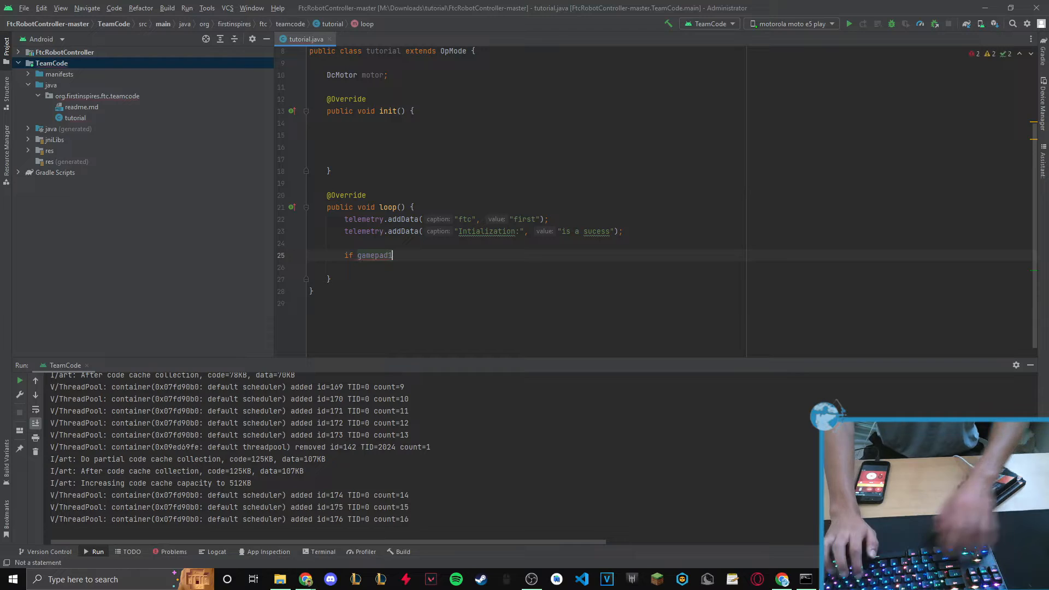
pyautogui.write('.a')
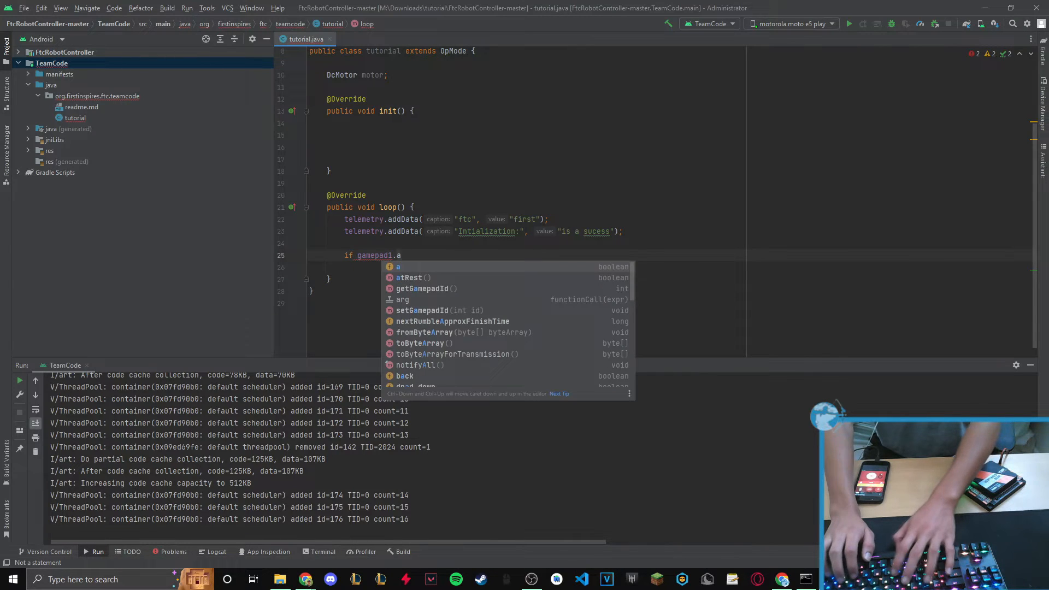
pyautogui.press('Enter')
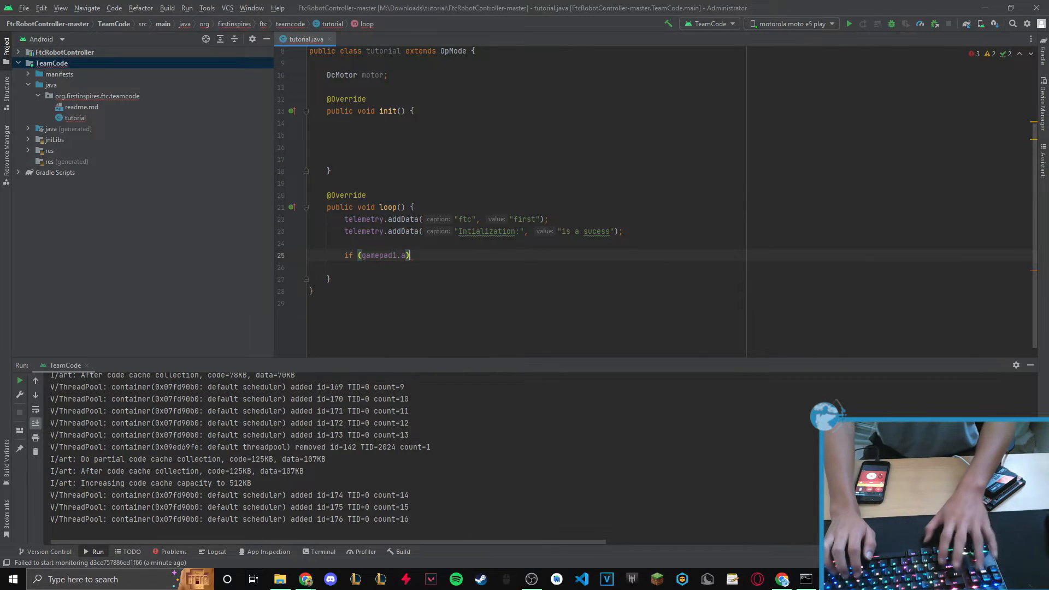
pyautogui.write('{')
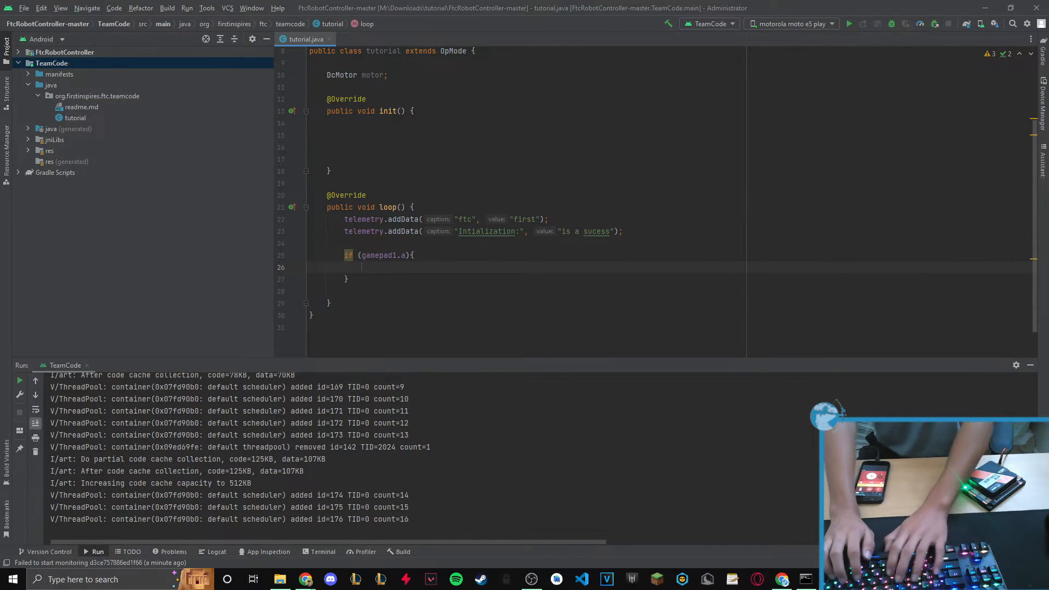
# Inside the block add a "dumbo"/"it works" telemetry entry and telemetry.update(); then select tutorial on the Driver Station.
pyautogui.write('telemetry.addData("')
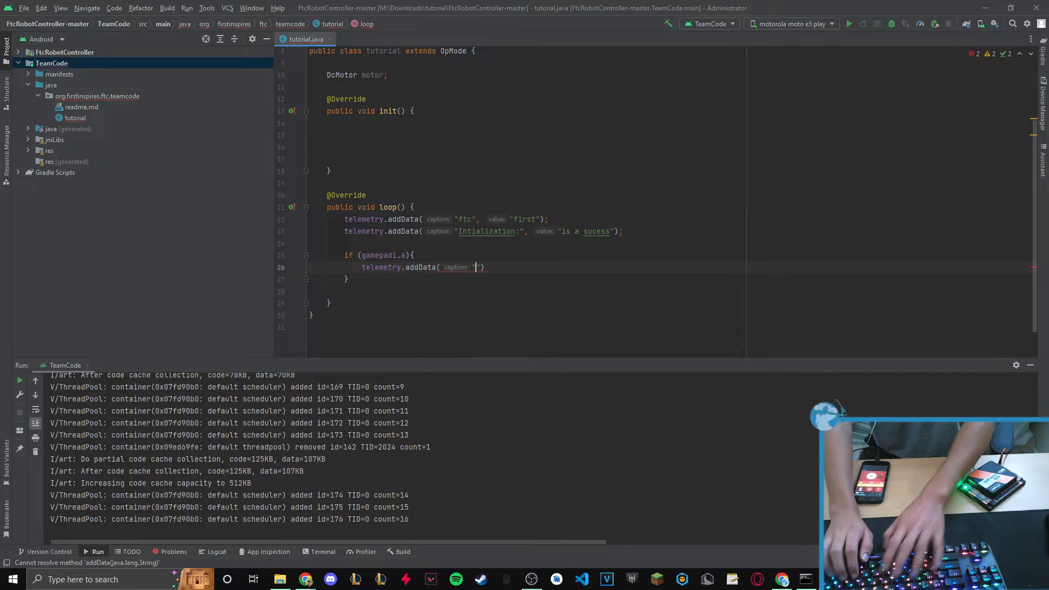
pyautogui.write('dumbo", "it works')
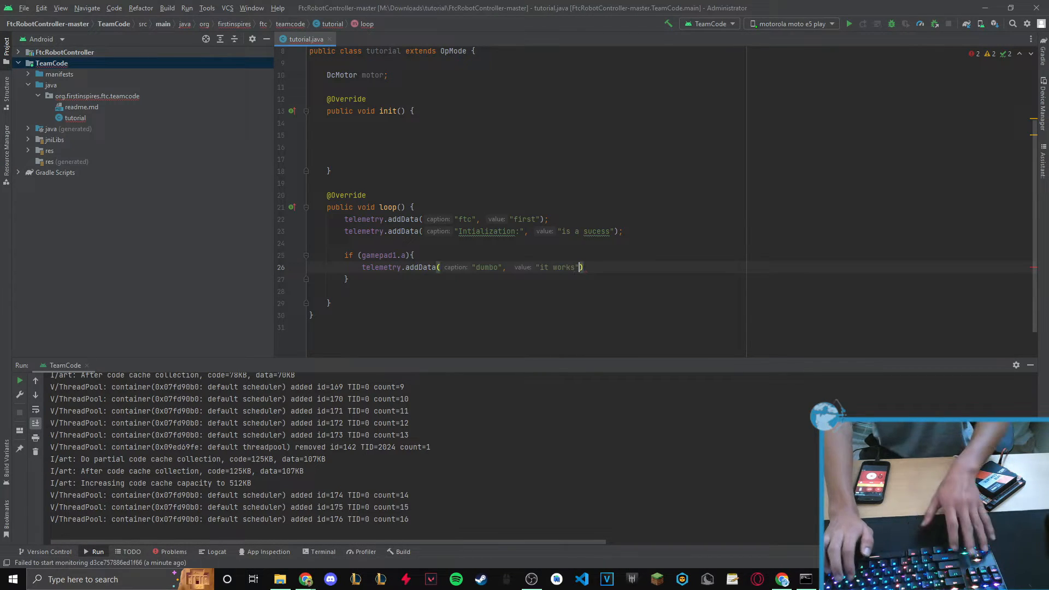
pyautogui.press('Enter')
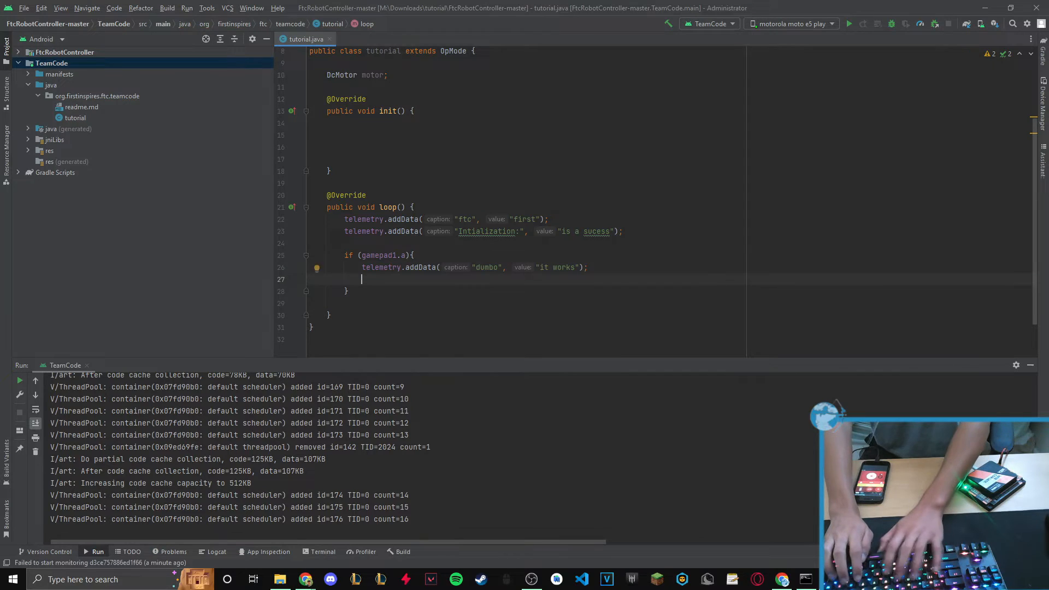
pyautogui.write('telemetry.update()')
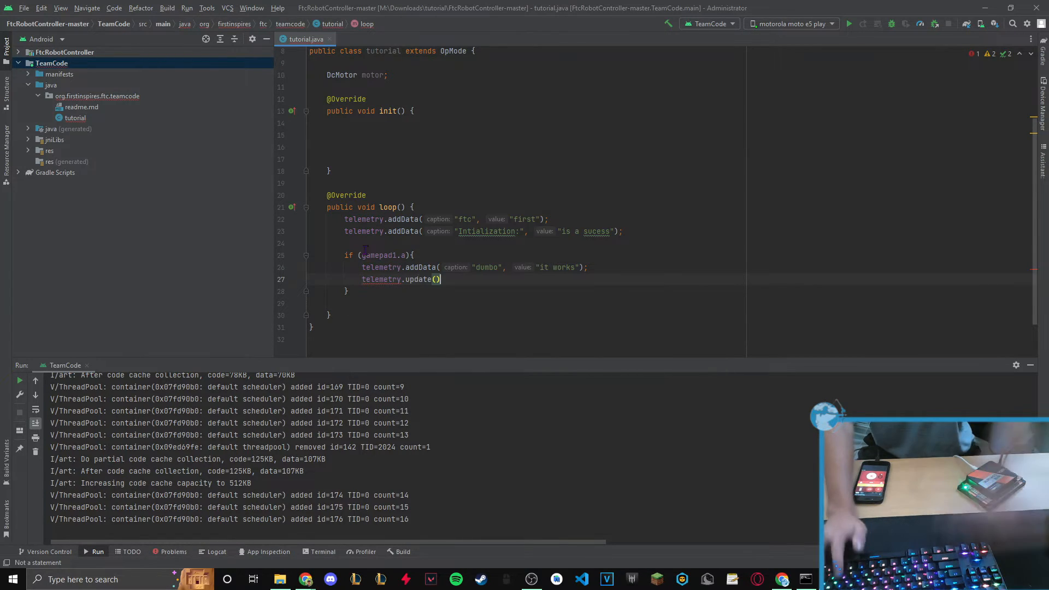
pyautogui.write(';')
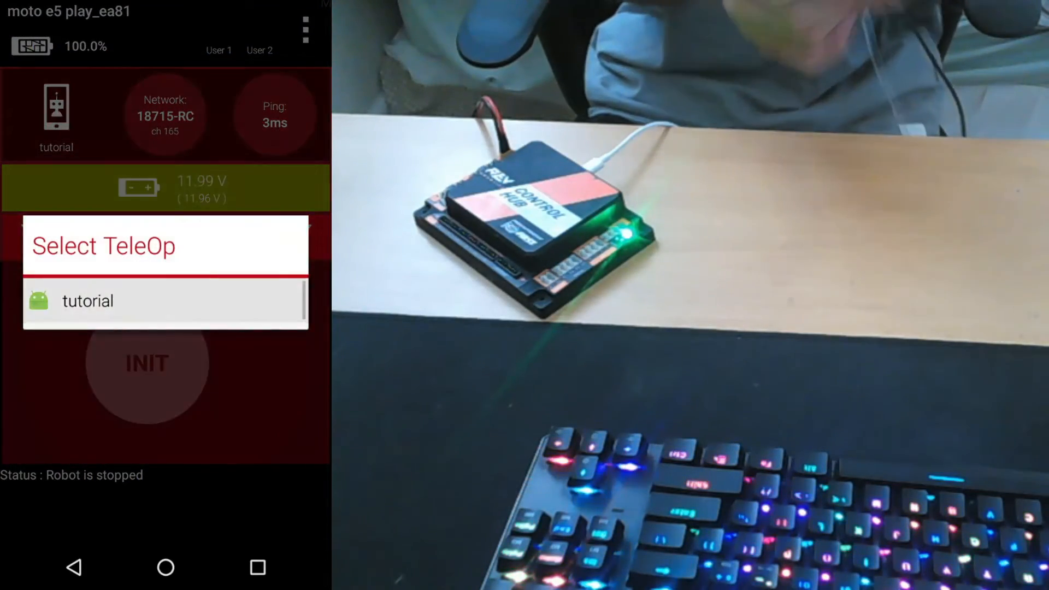
pyautogui.click(87, 301)
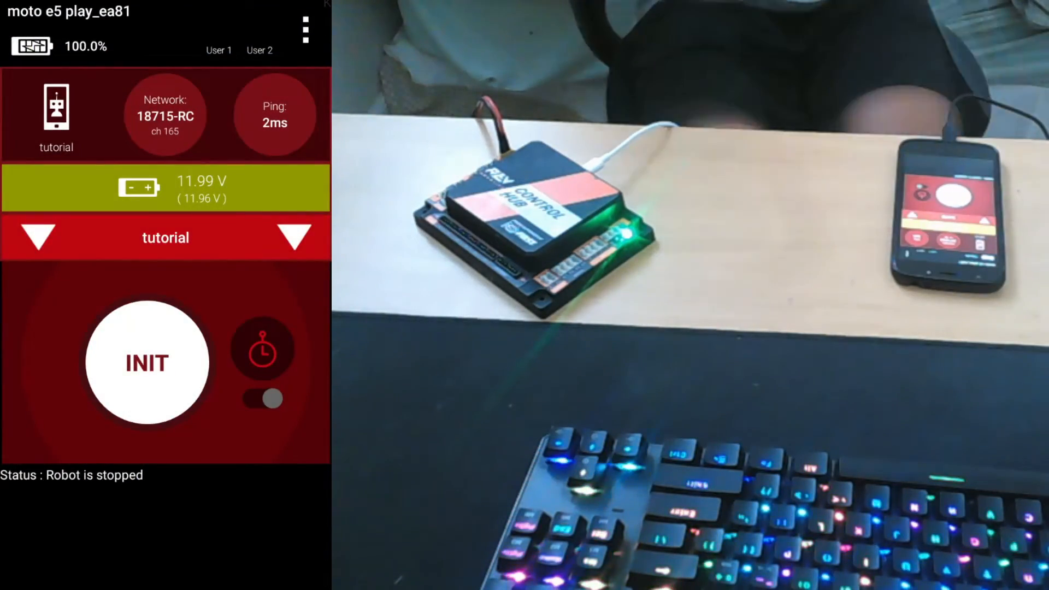